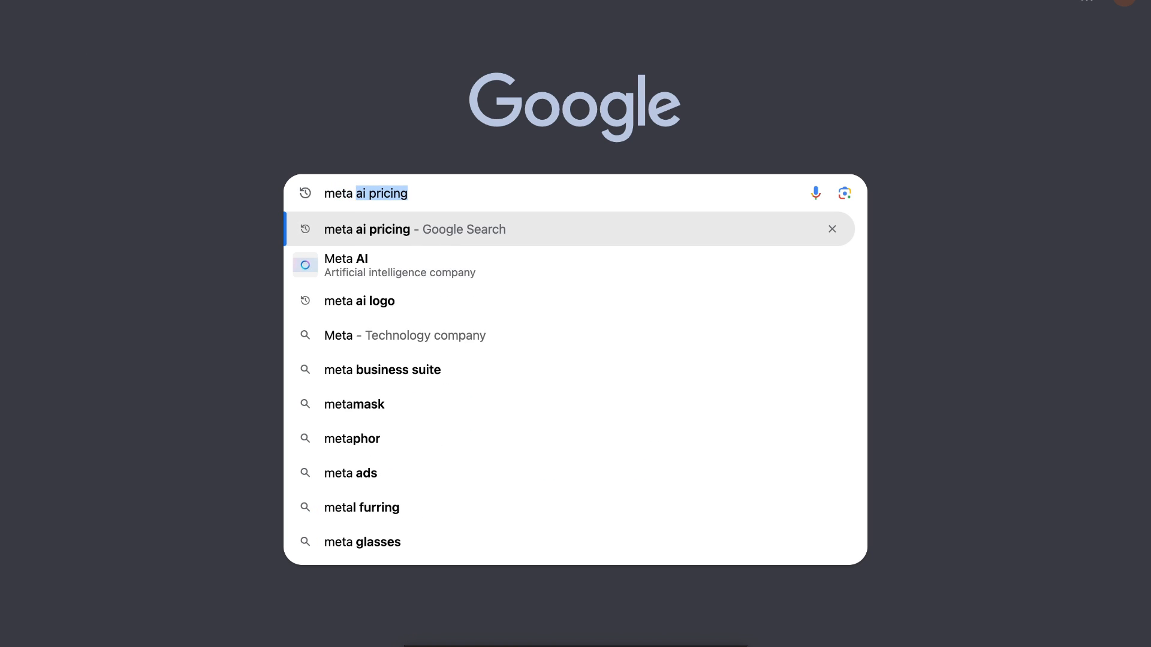
Run the Google search for 'meta ai' to list the official Meta AI site first.
key(Backspace)
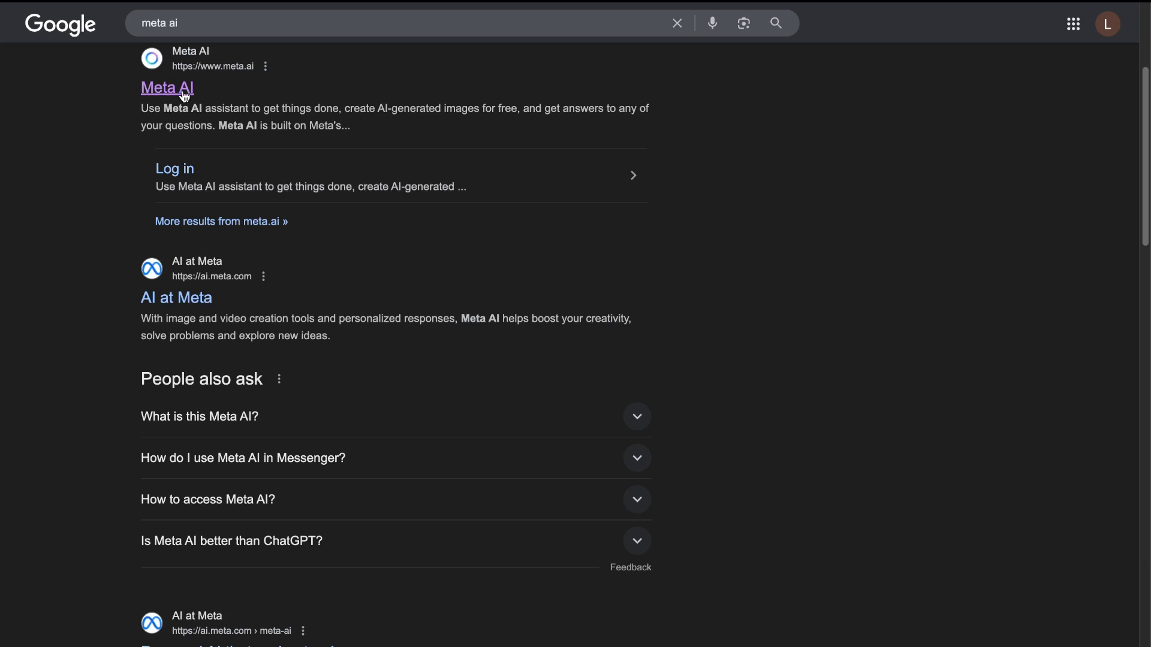
Open the Meta AI website from the top search result to reach its login page.
click(165, 88)
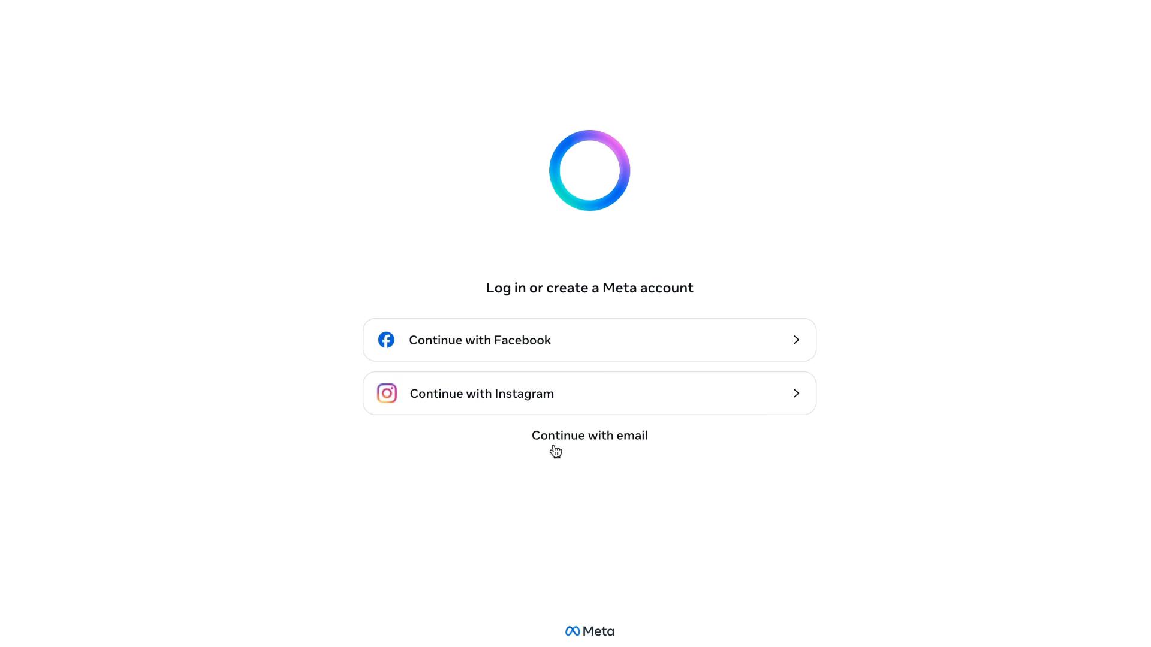
mouse_move(655, 398)
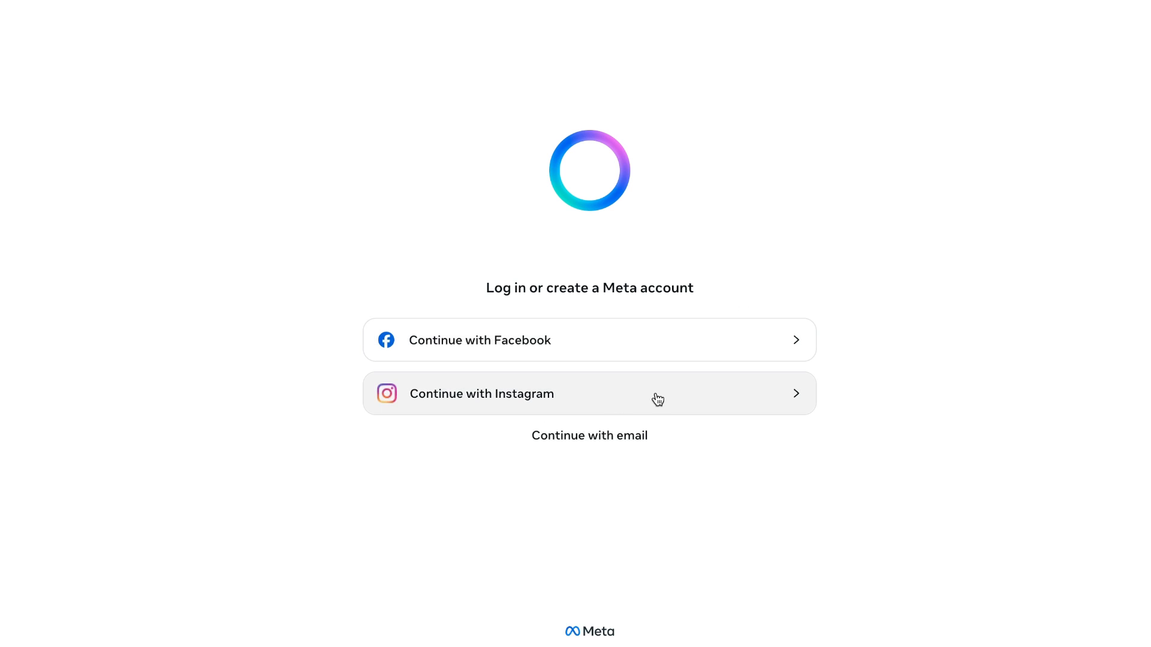
mouse_move(744, 277)
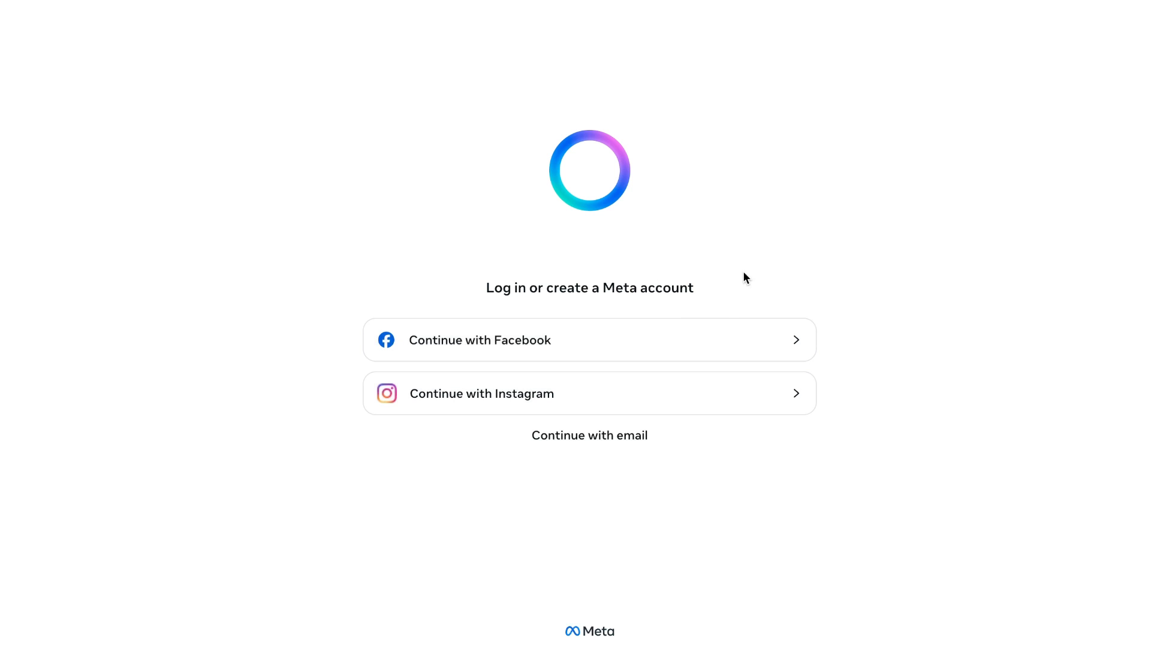
mouse_move(635, 360)
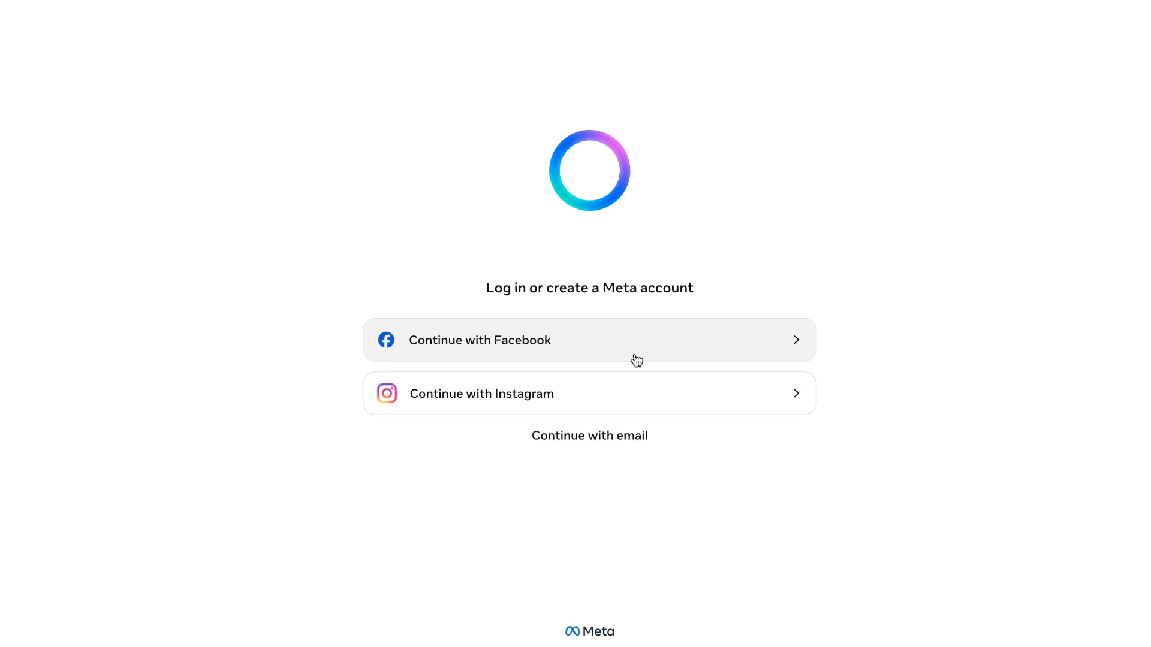
mouse_move(722, 305)
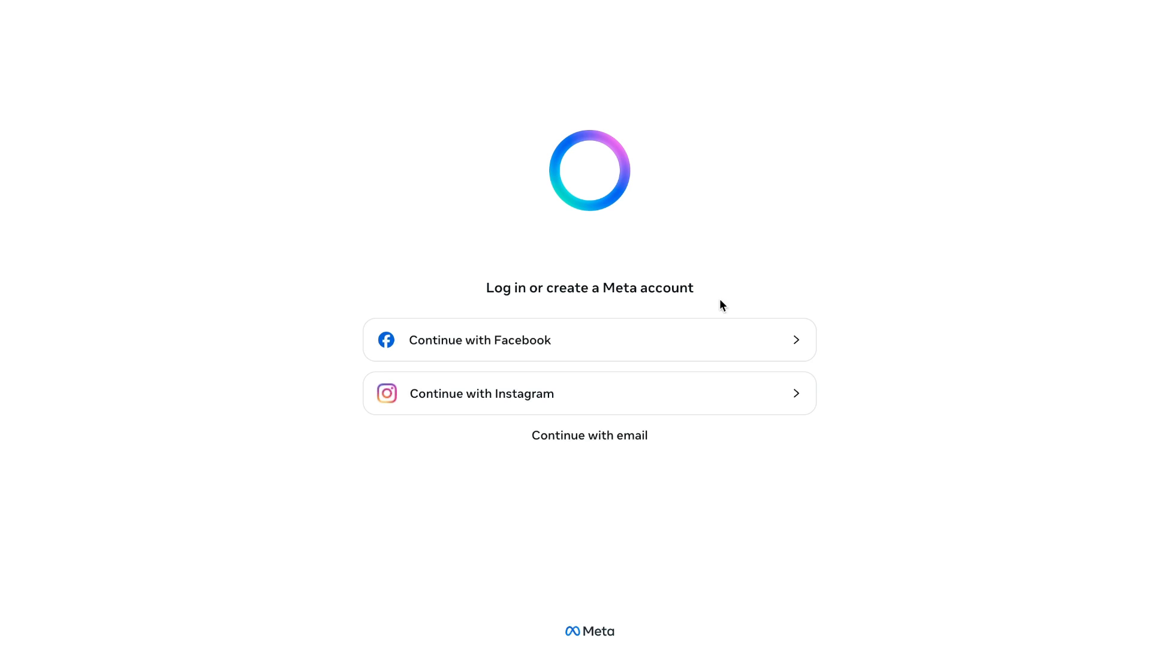
mouse_move(592, 407)
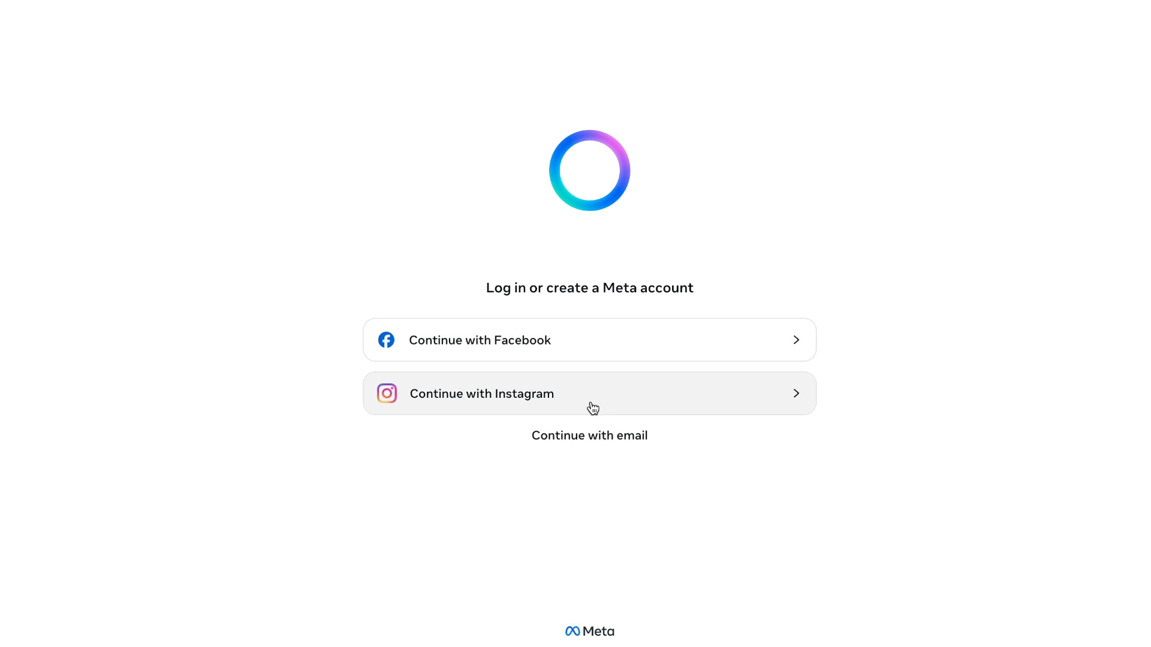
mouse_move(623, 397)
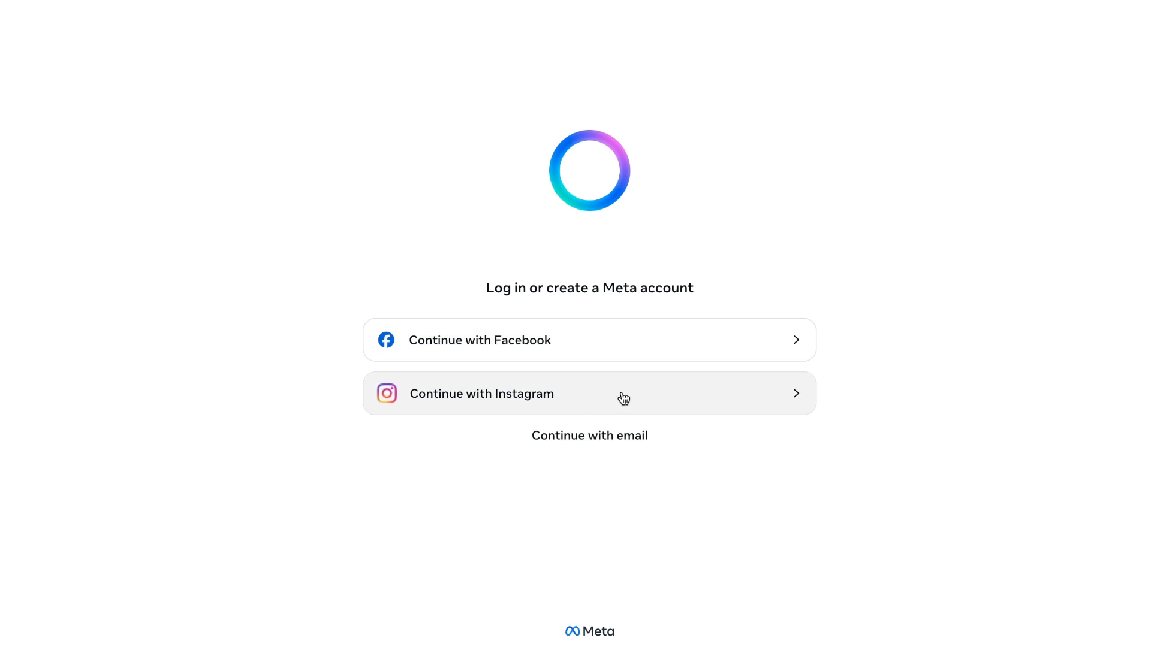
mouse_move(620, 342)
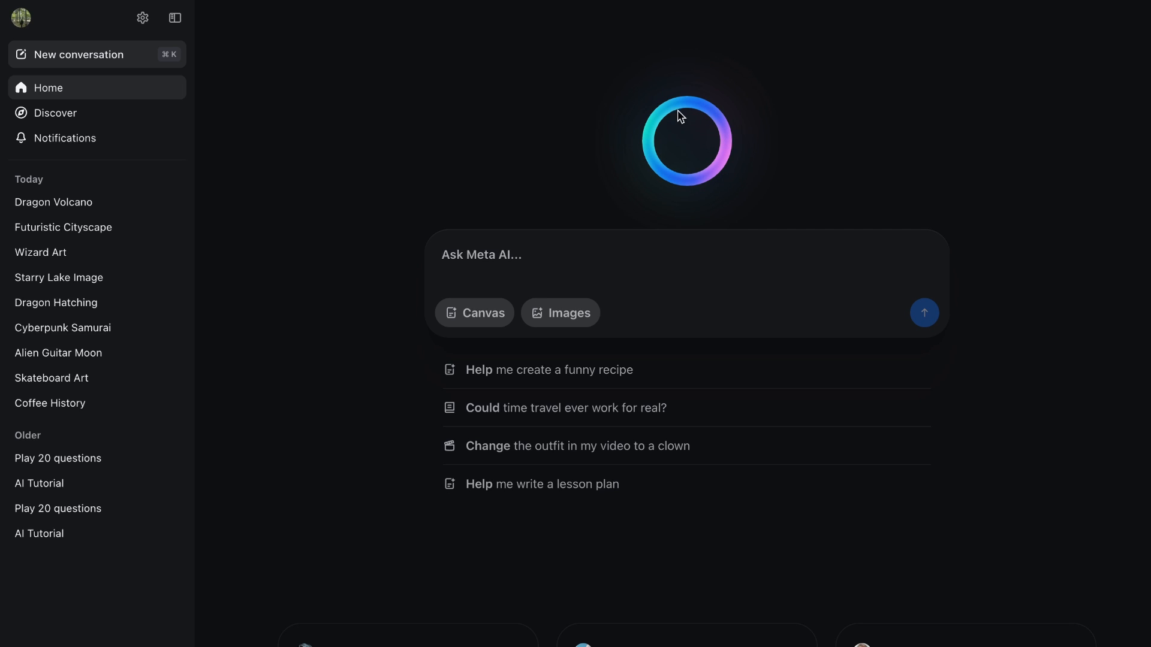
mouse_move(397, 148)
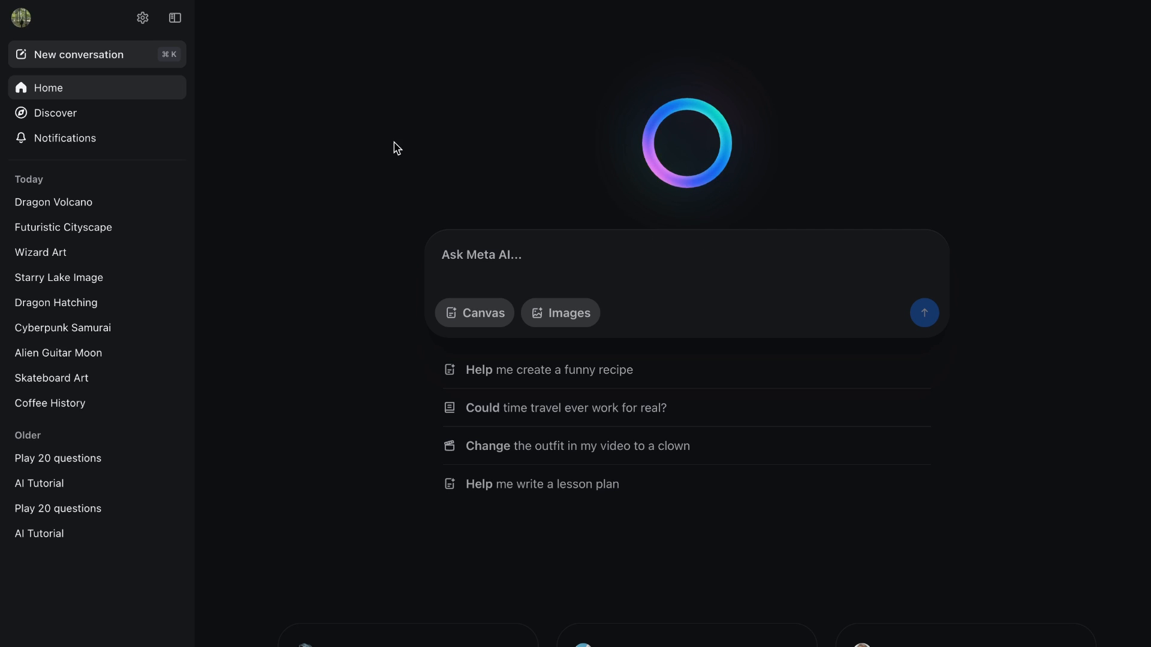
click(55, 112)
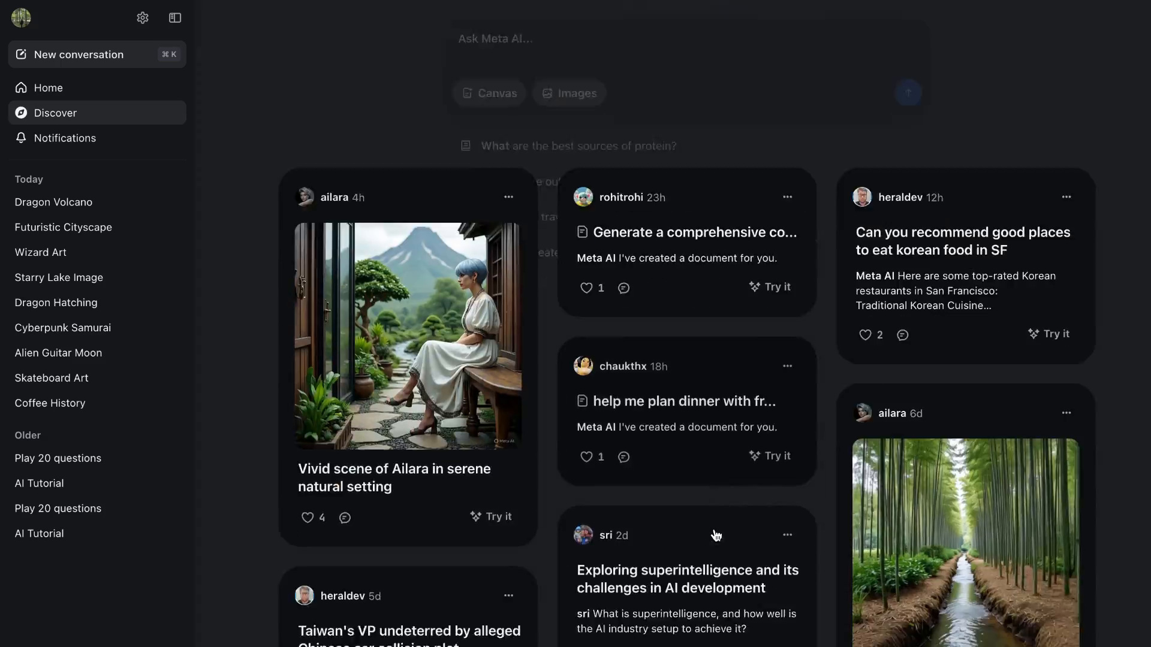
scroll(down, 3)
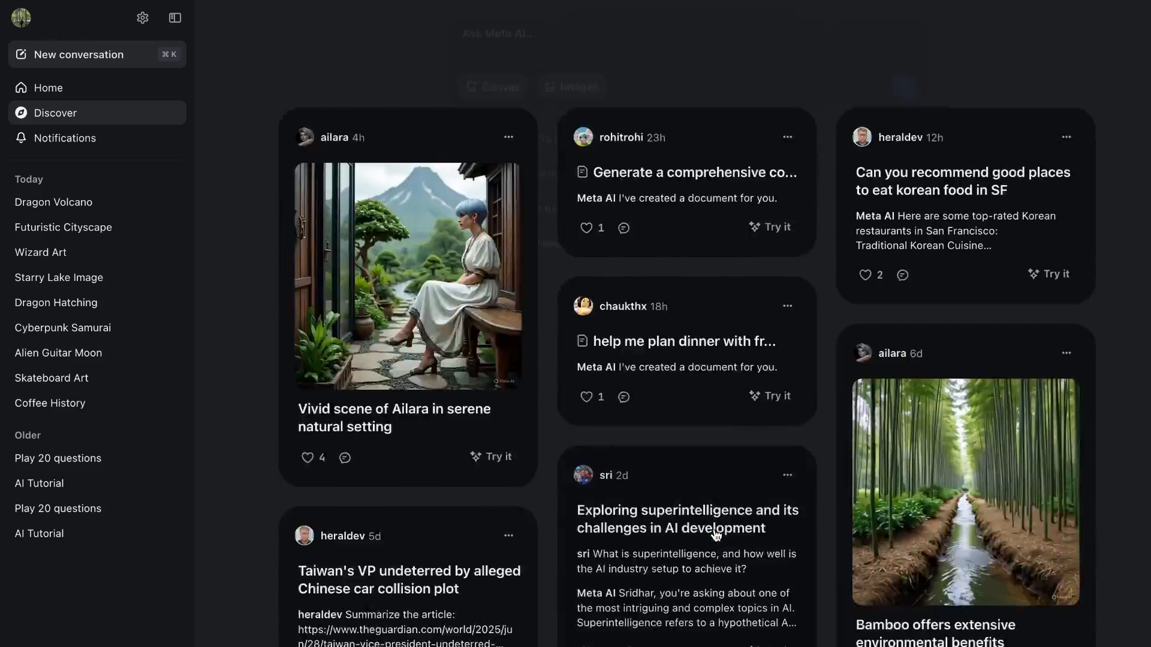
click(47, 88)
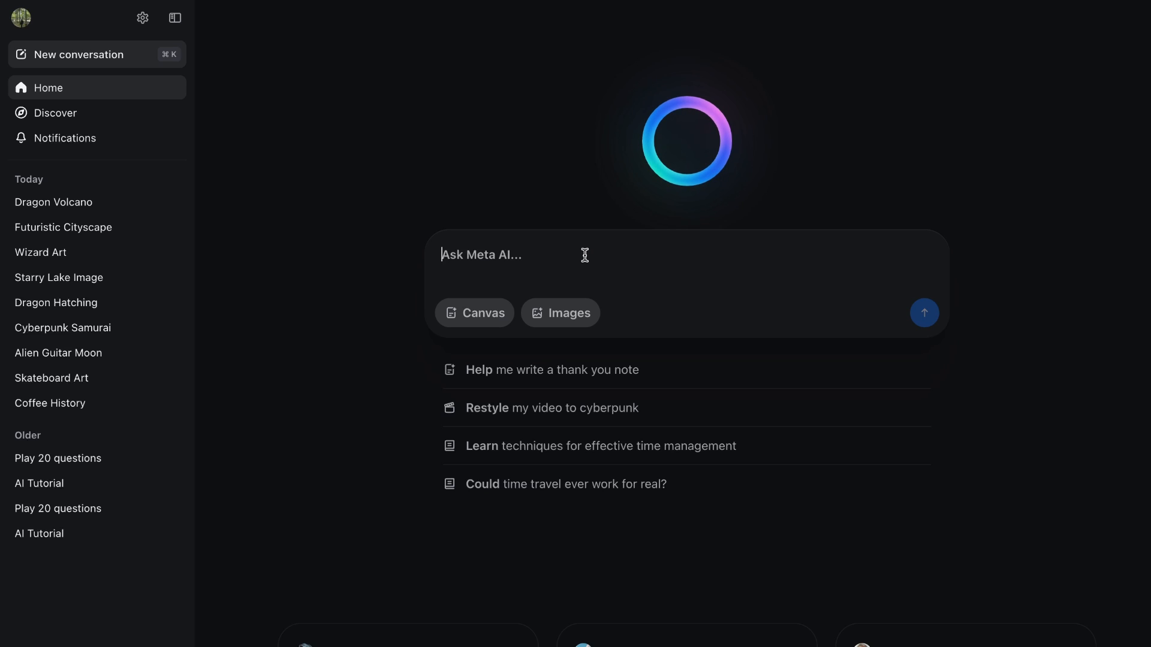
mouse_move(564, 279)
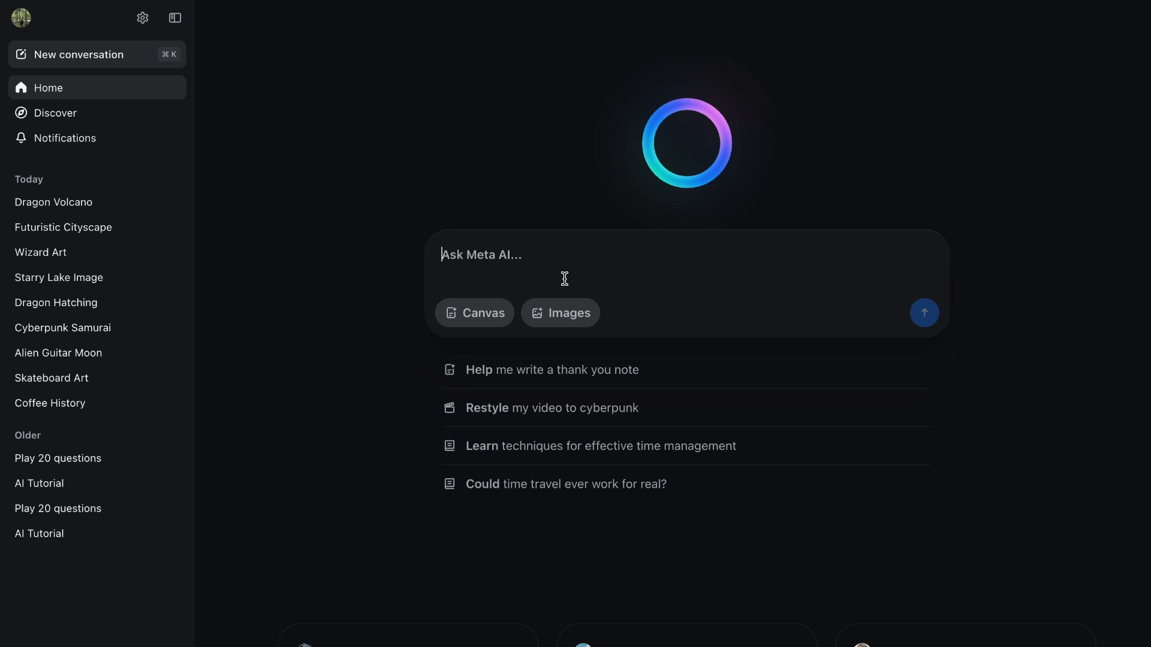
mouse_move(476, 313)
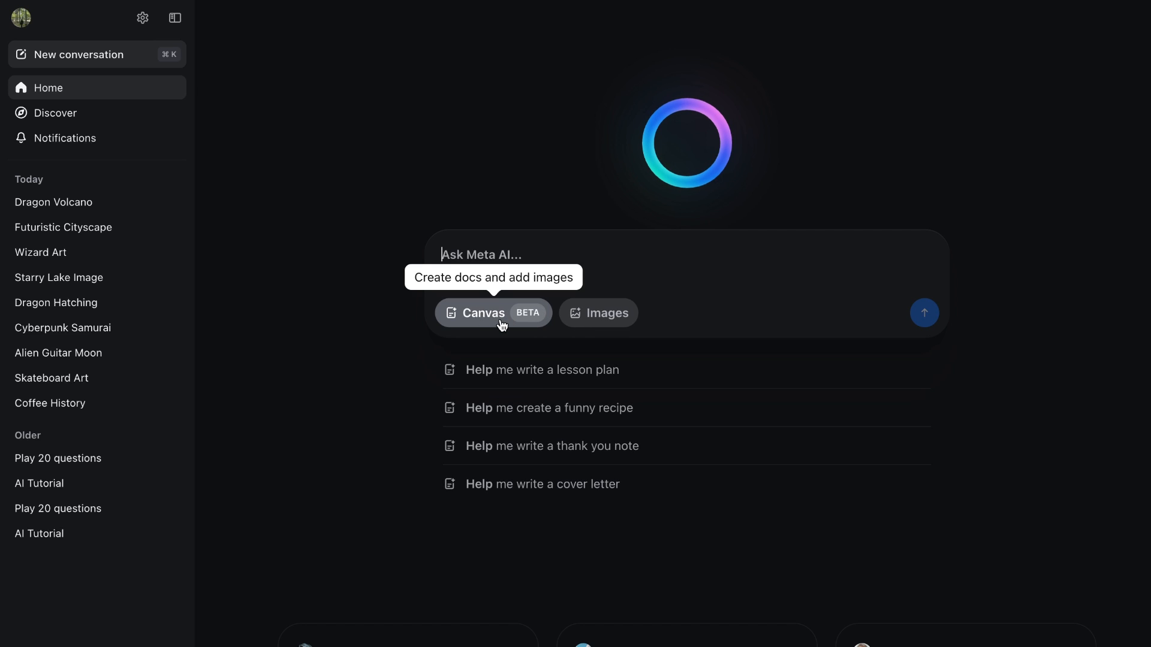
mouse_move(605, 313)
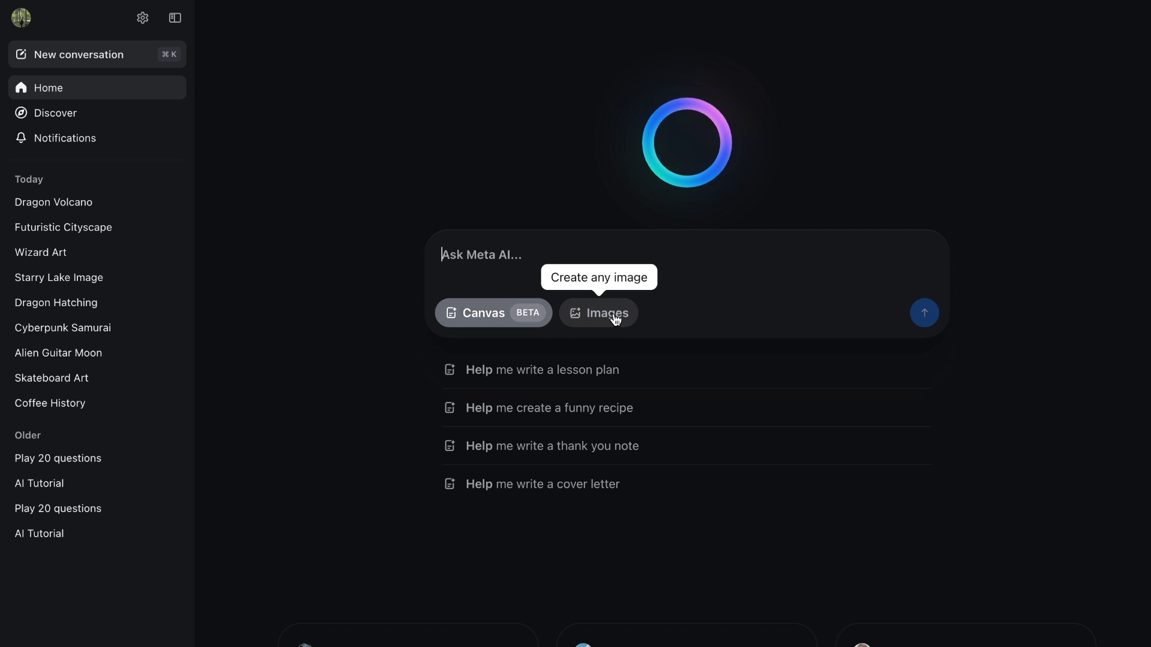
Switch the prompt to image creation and set the image size to 16:9 widescreen.
click(597, 313)
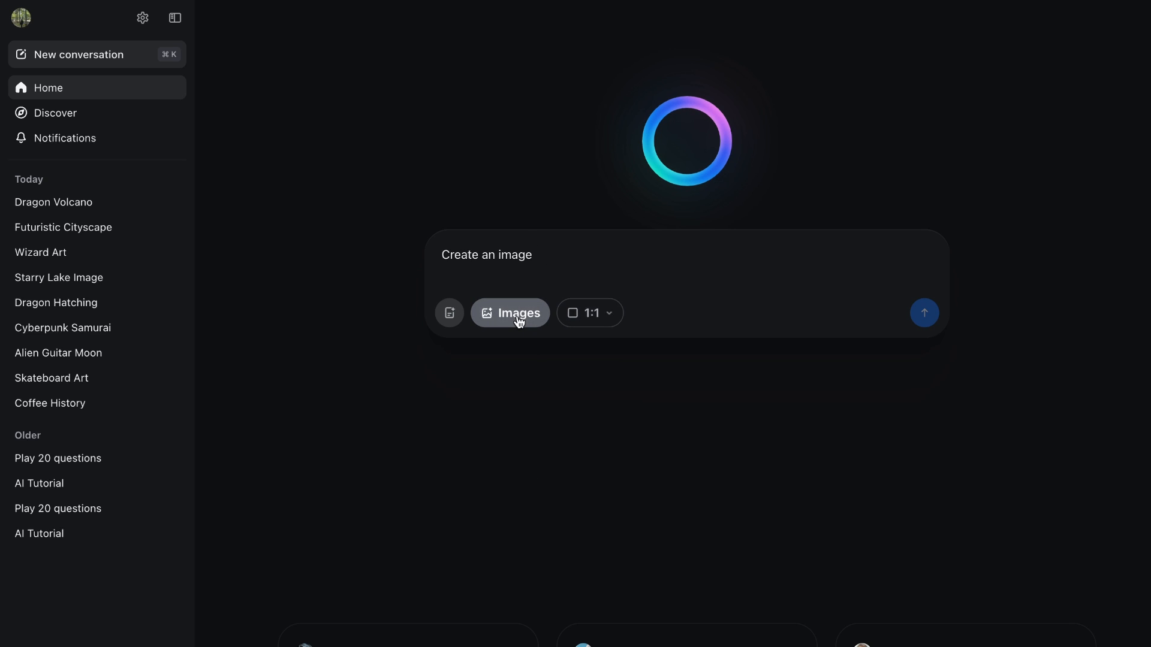
mouse_move(590, 313)
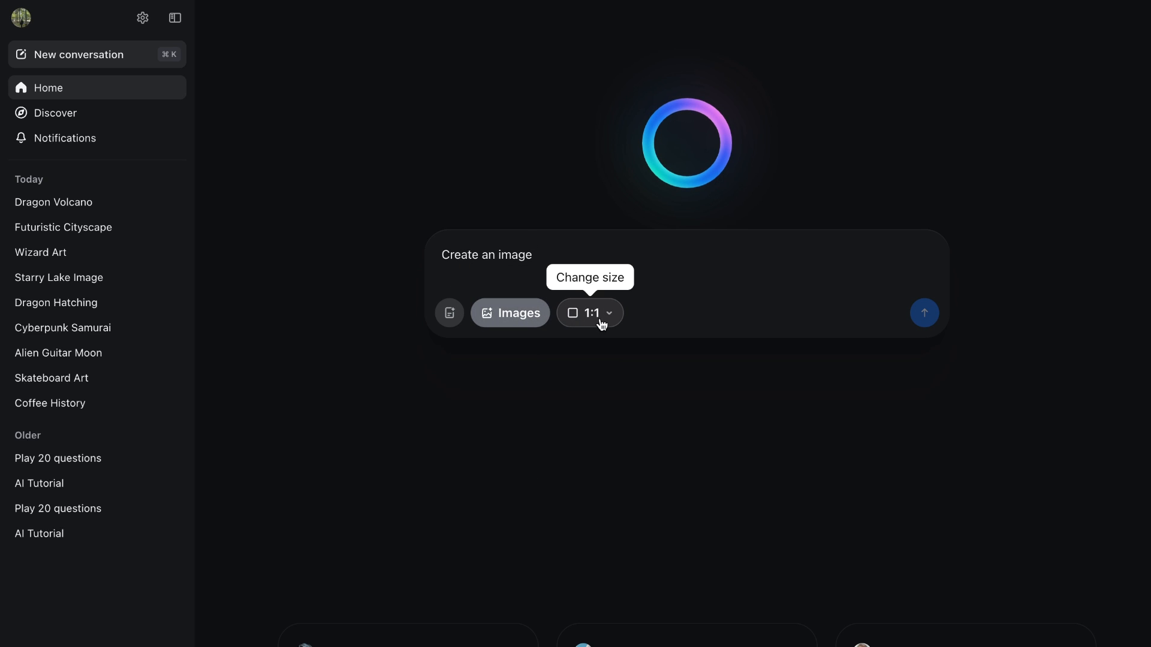
click(588, 313)
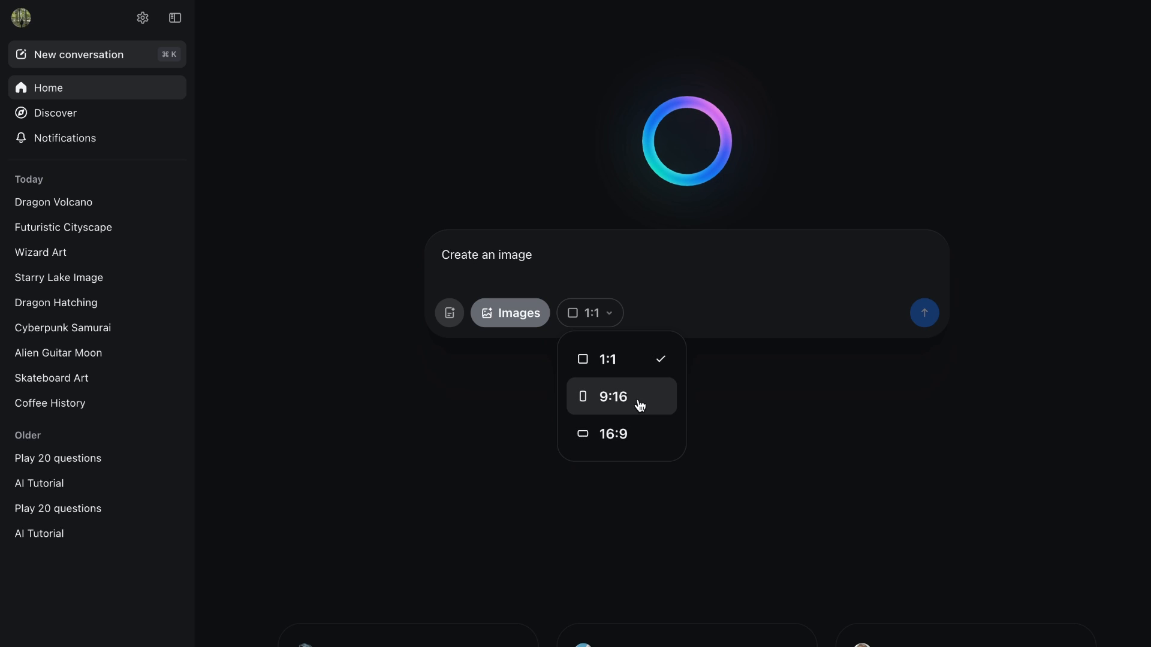
click(613, 434)
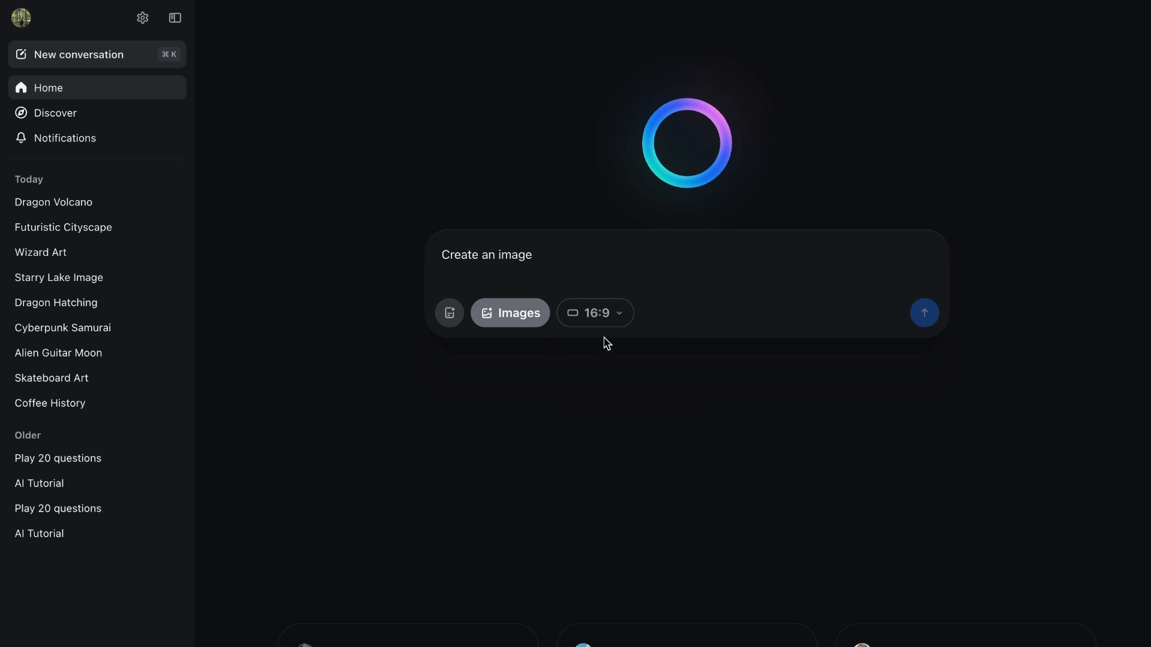
Send the image prompt 'An alien playing guitar on the moon' in widescreen.
text(An alien playing guitar on the moon)
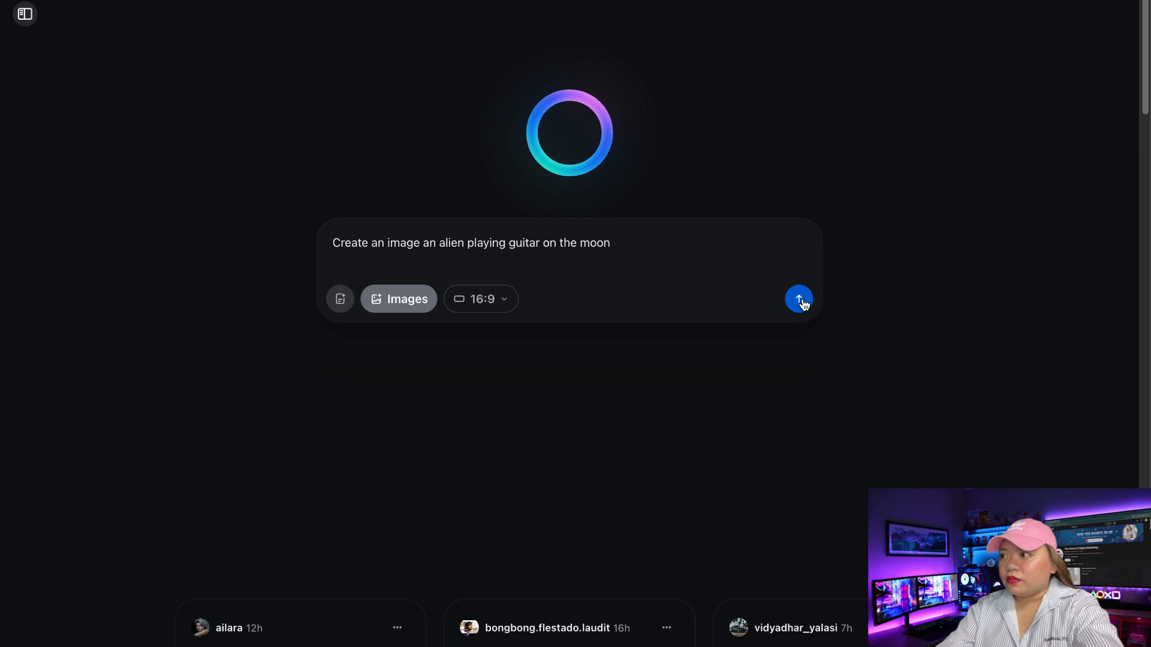
click(798, 298)
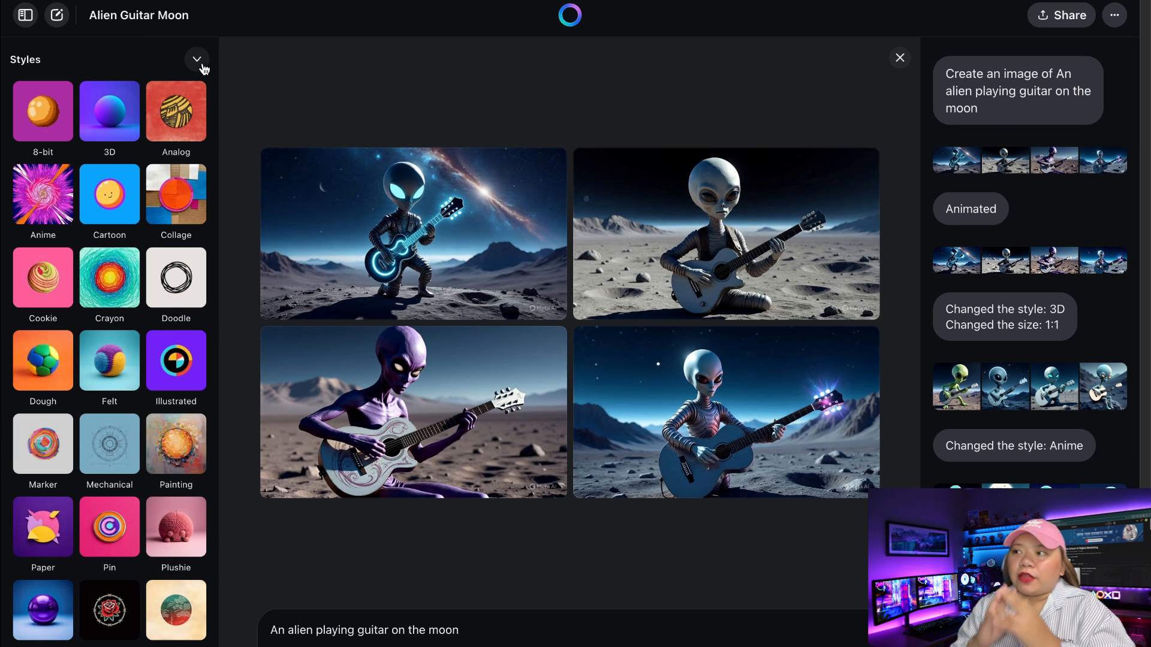
Collapse the styles gallery to reveal Styles, Moods, Lighting and Colors, then inspect an image.
click(195, 60)
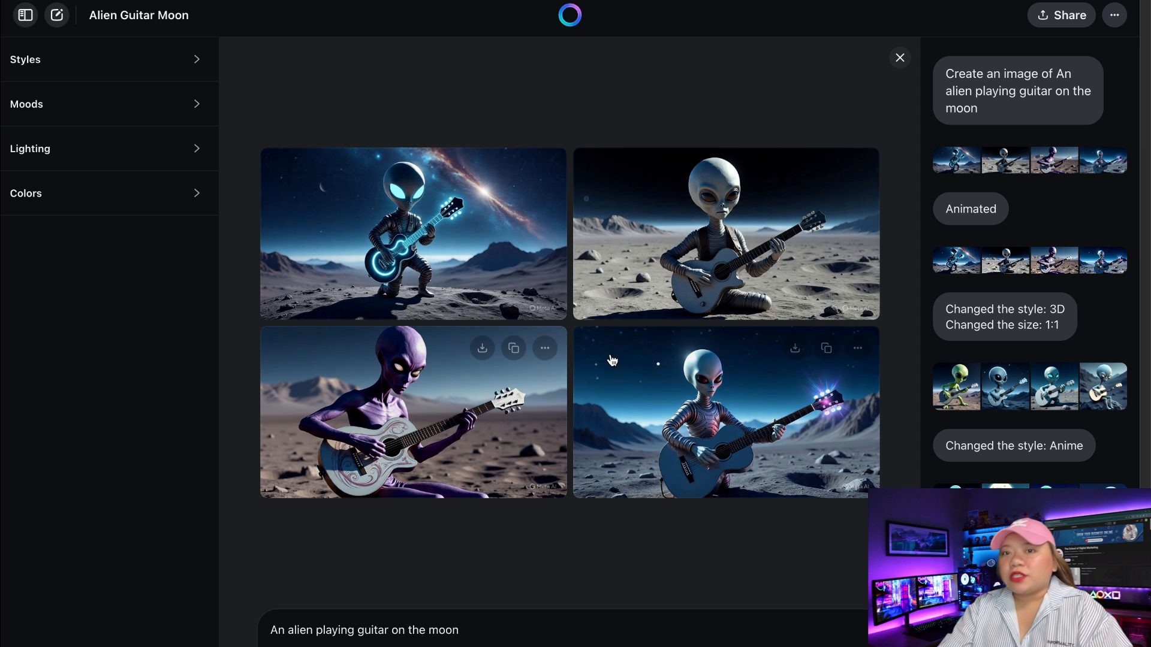
mouse_move(468, 245)
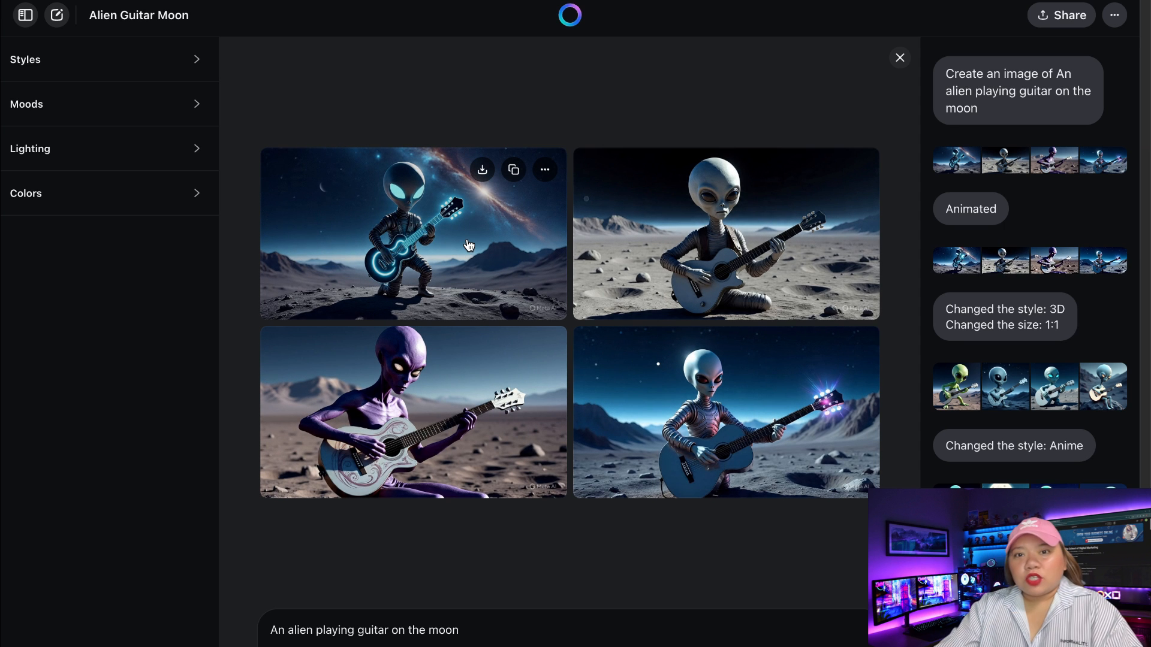
click(413, 234)
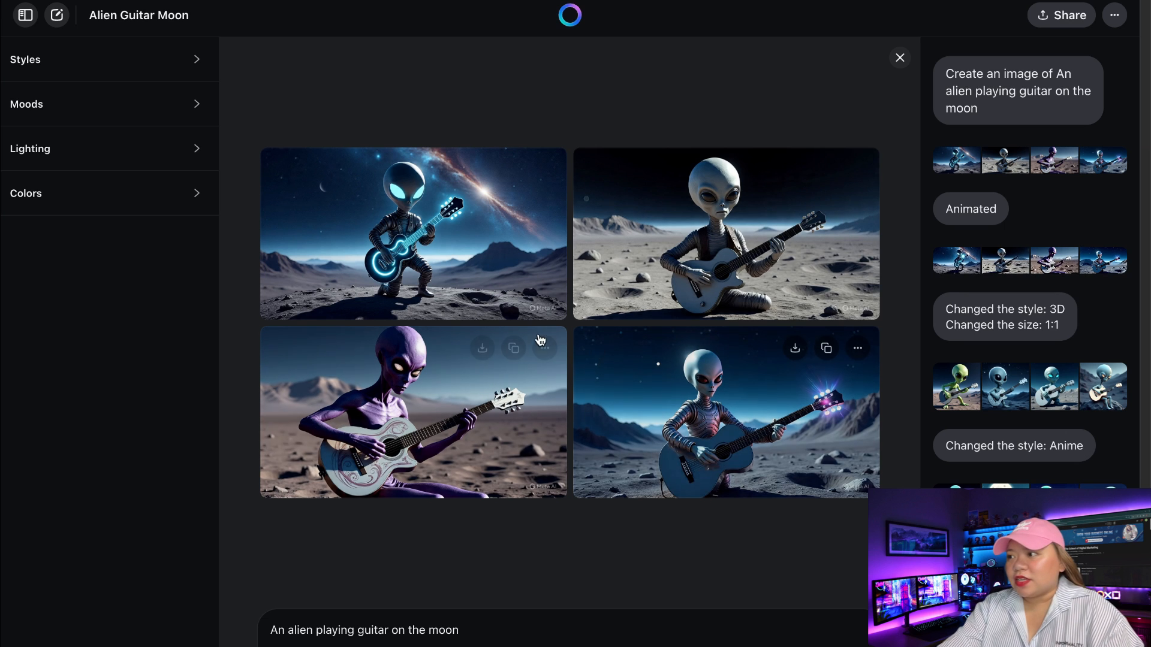
mouse_move(616, 285)
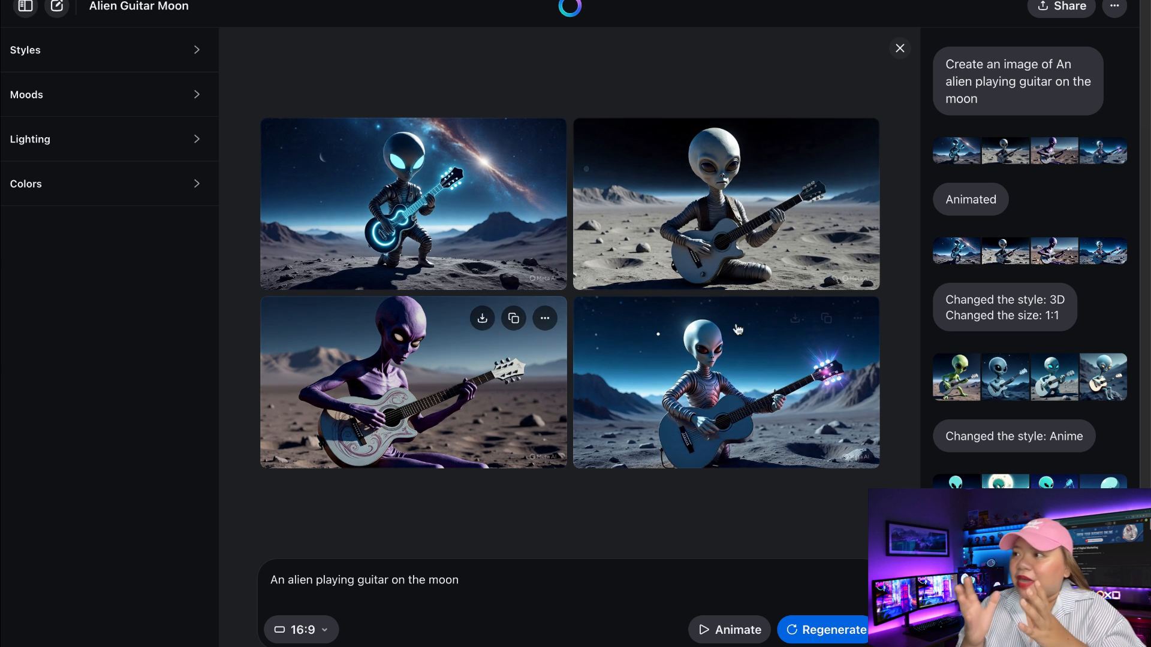
mouse_move(679, 505)
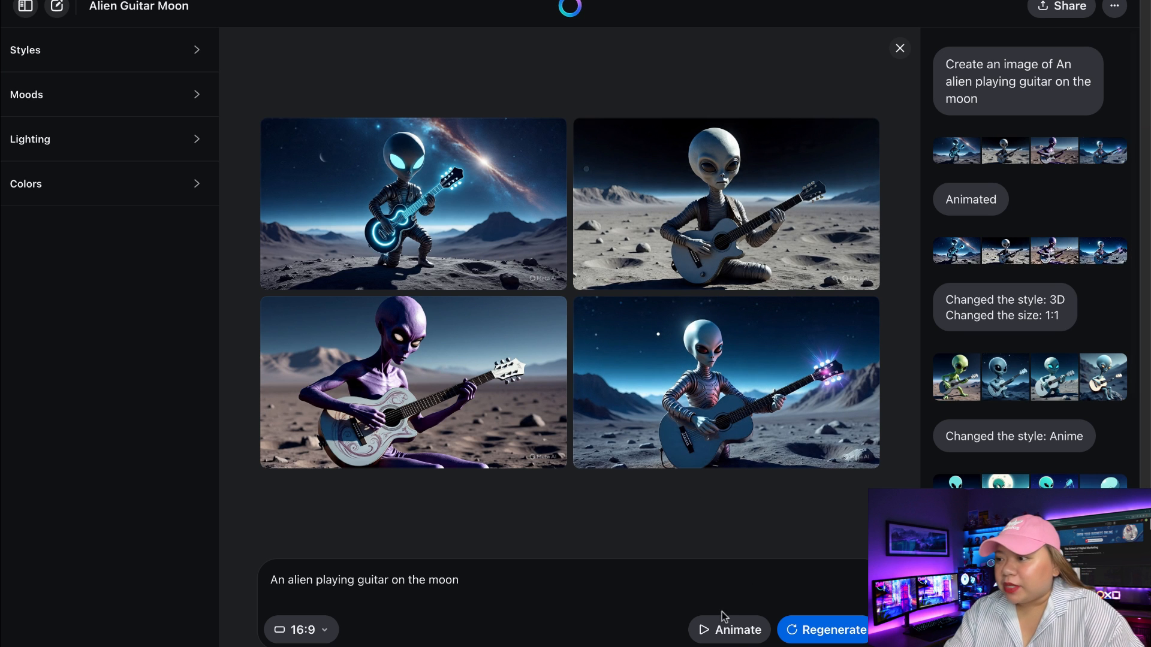
click(412, 204)
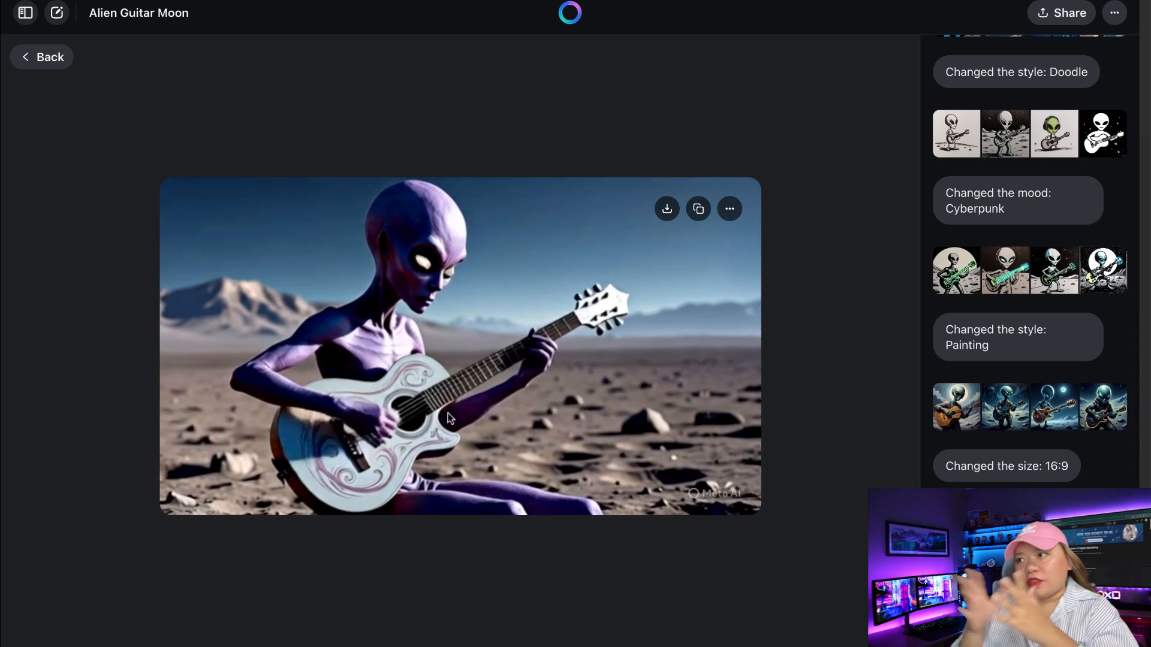
Return from the enlarged purple alien image to the four-image grid with style categories.
click(42, 58)
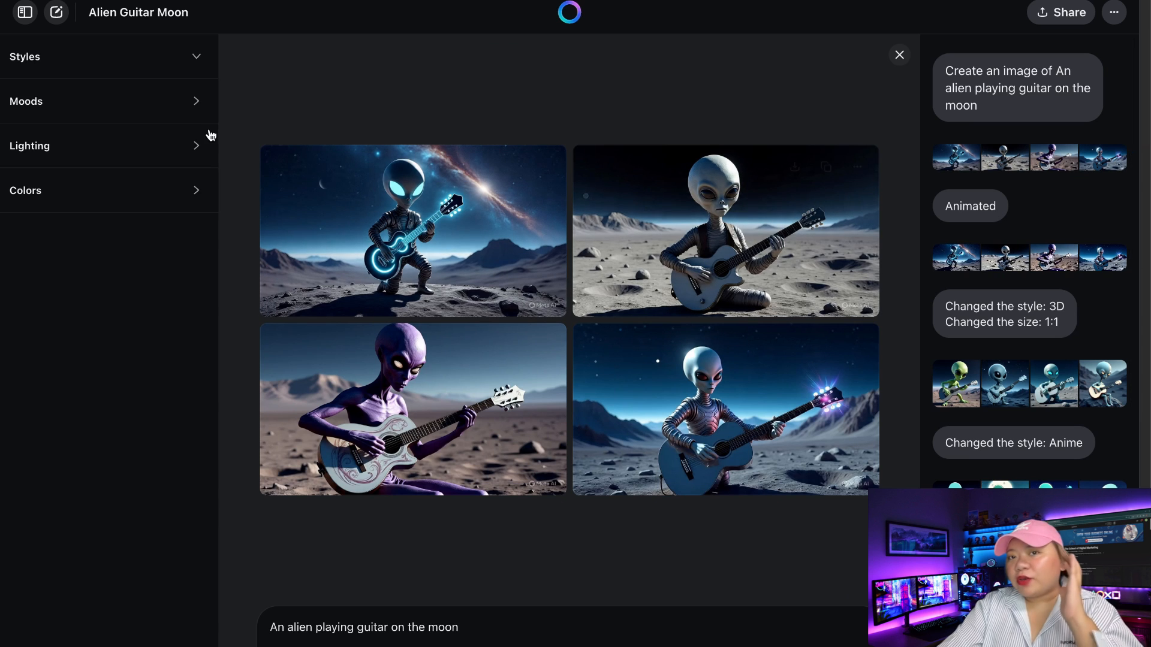
mouse_move(530, 308)
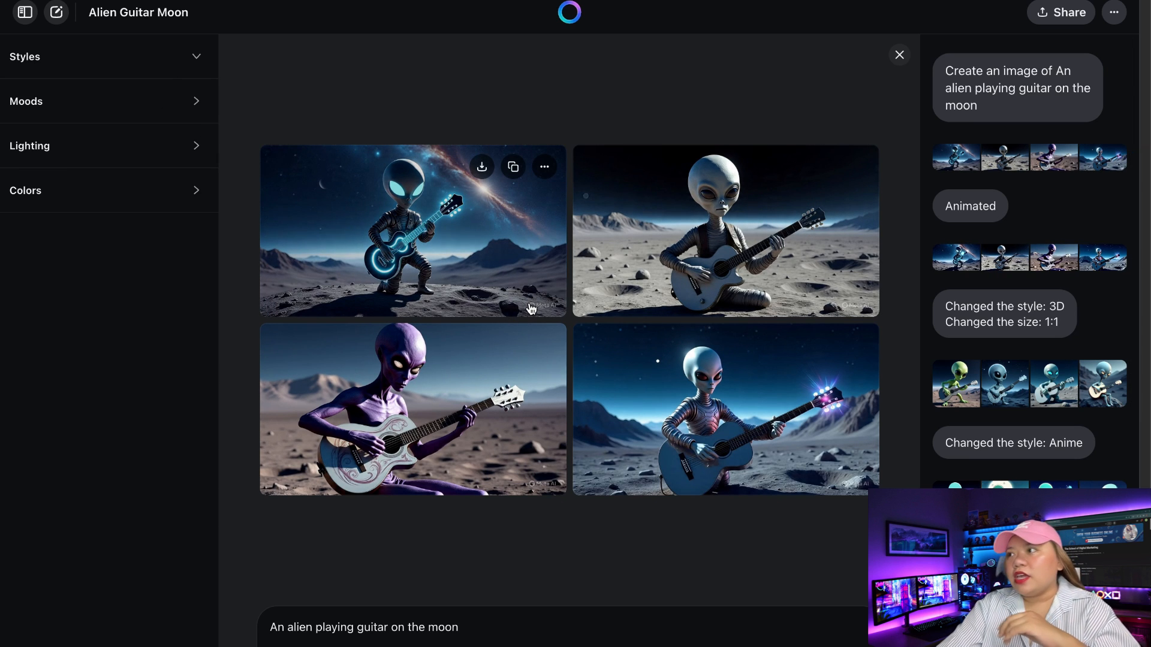
mouse_move(266, 135)
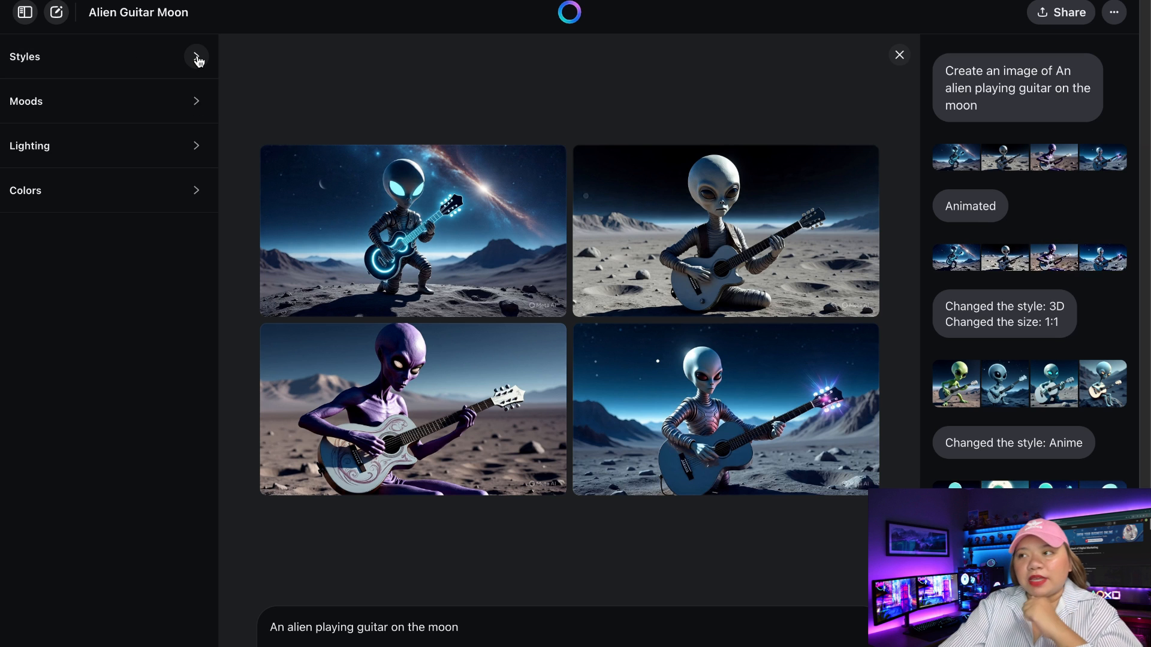
Expand the Styles gallery showing presets like 3D, Anime and Painting beside the grid.
click(195, 57)
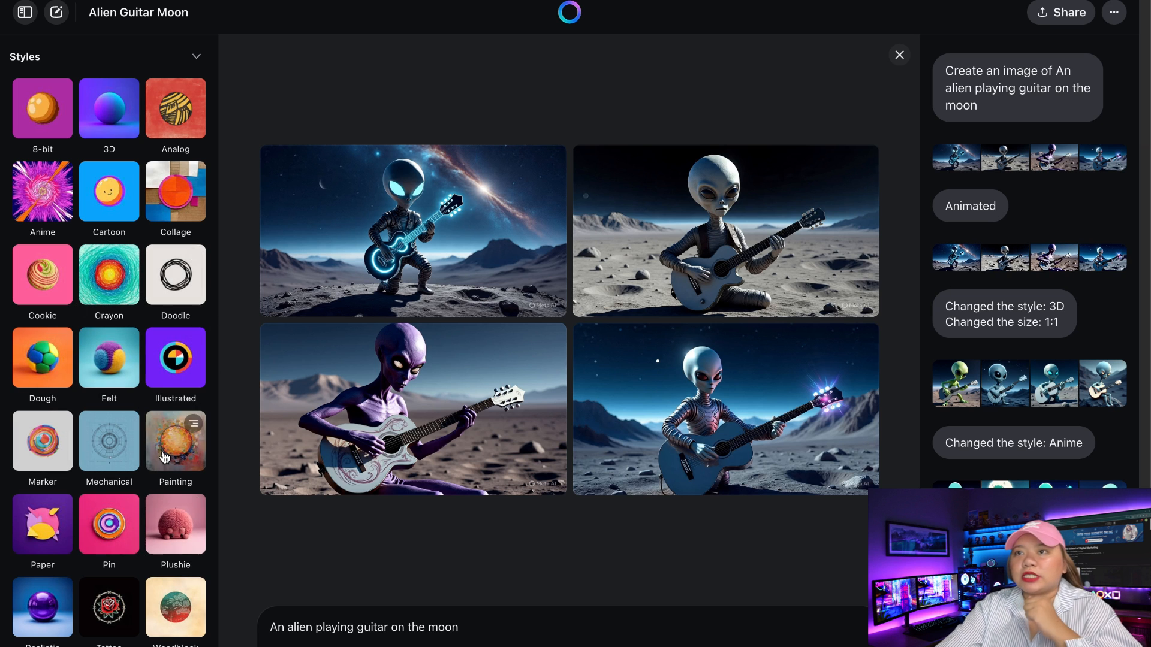
mouse_move(79, 152)
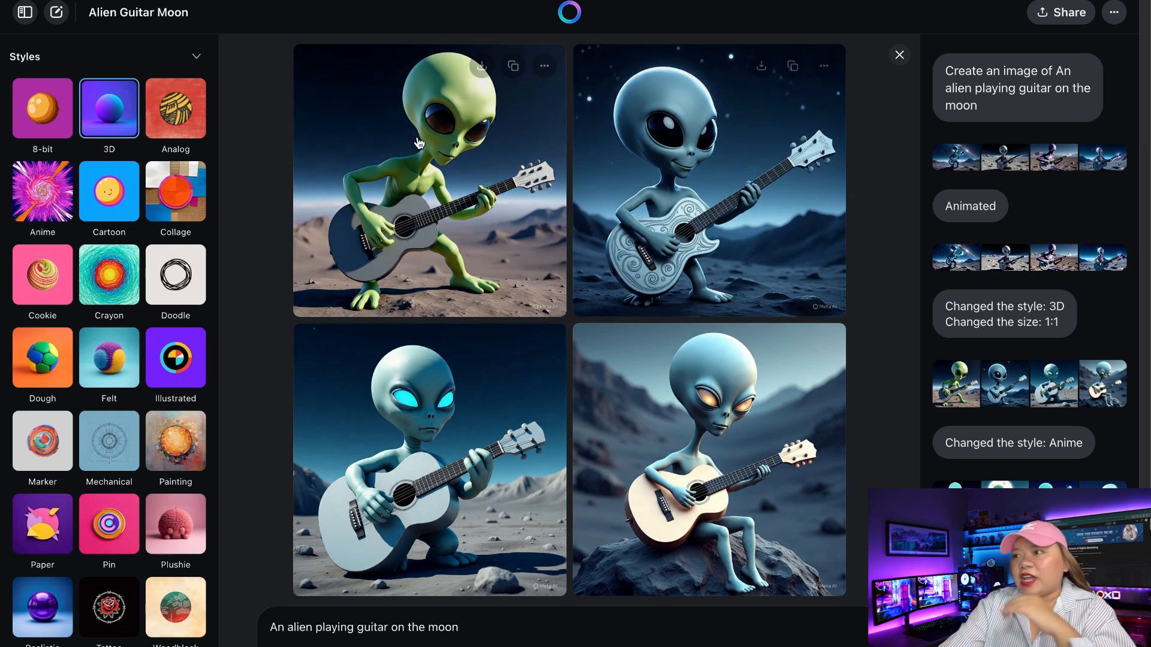
Scroll through the panel reviewing the change from Anime to Doodle-style alien sketches.
scroll(down, 3)
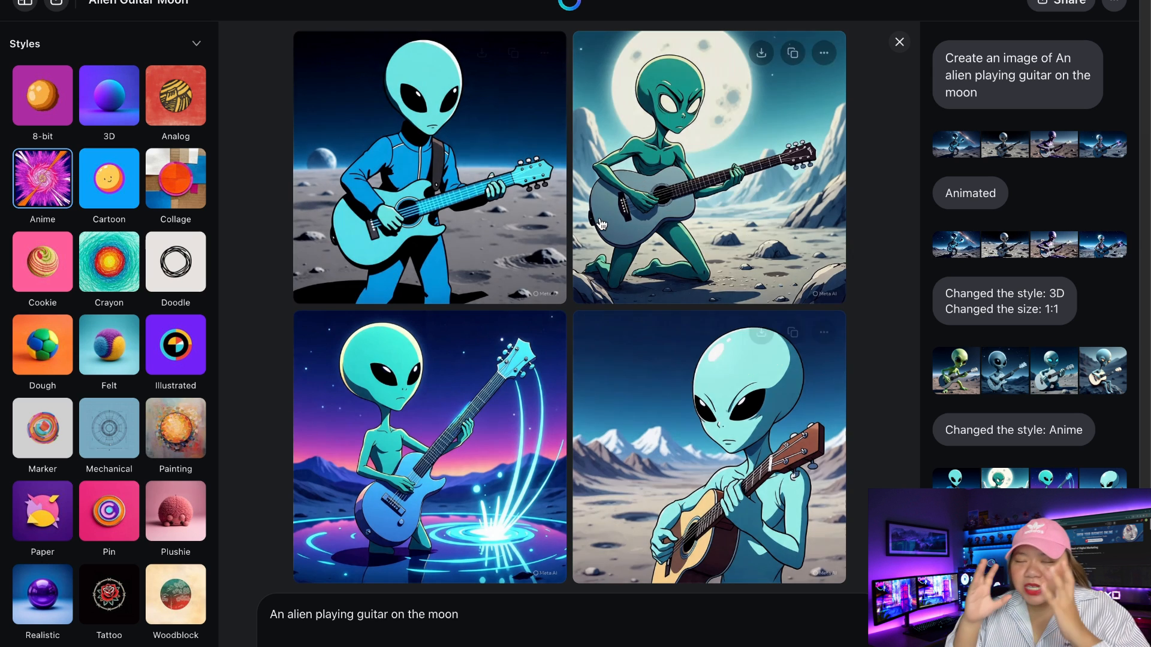
mouse_move(476, 250)
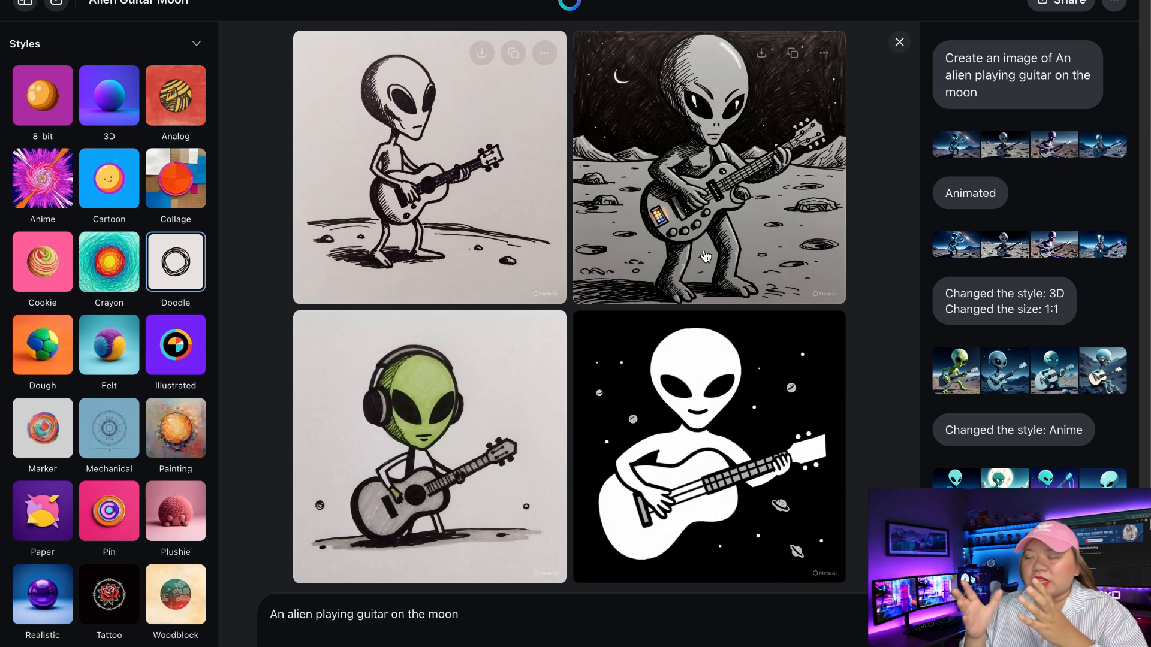
scroll(down, 3)
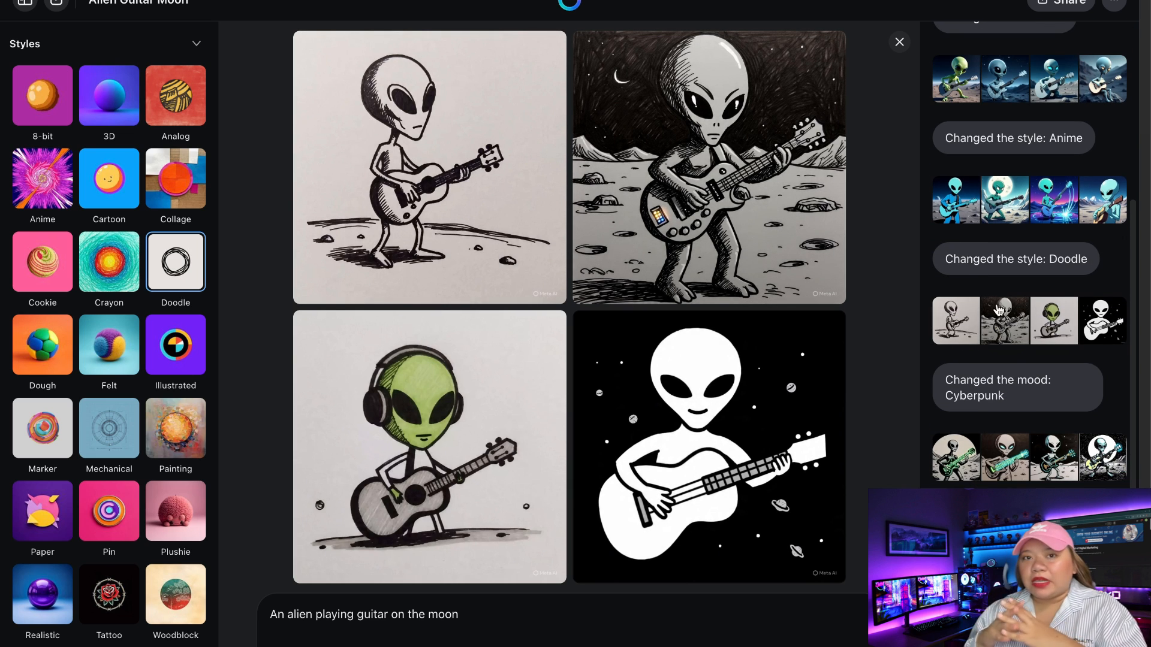
scroll(down, 3)
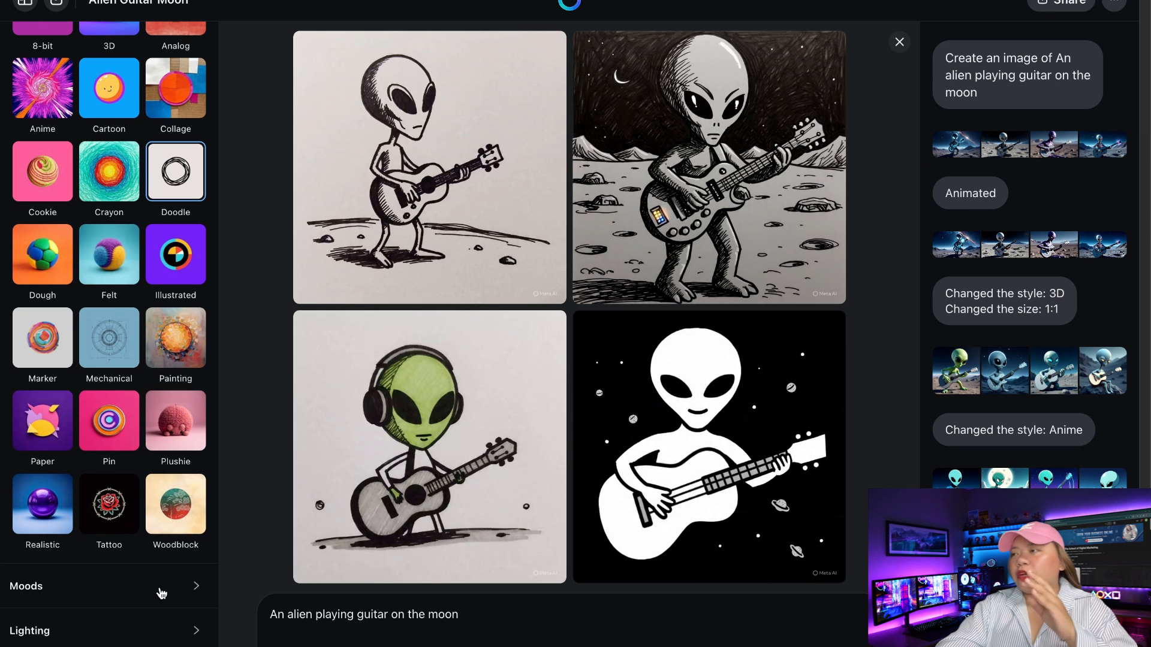
mouse_move(135, 595)
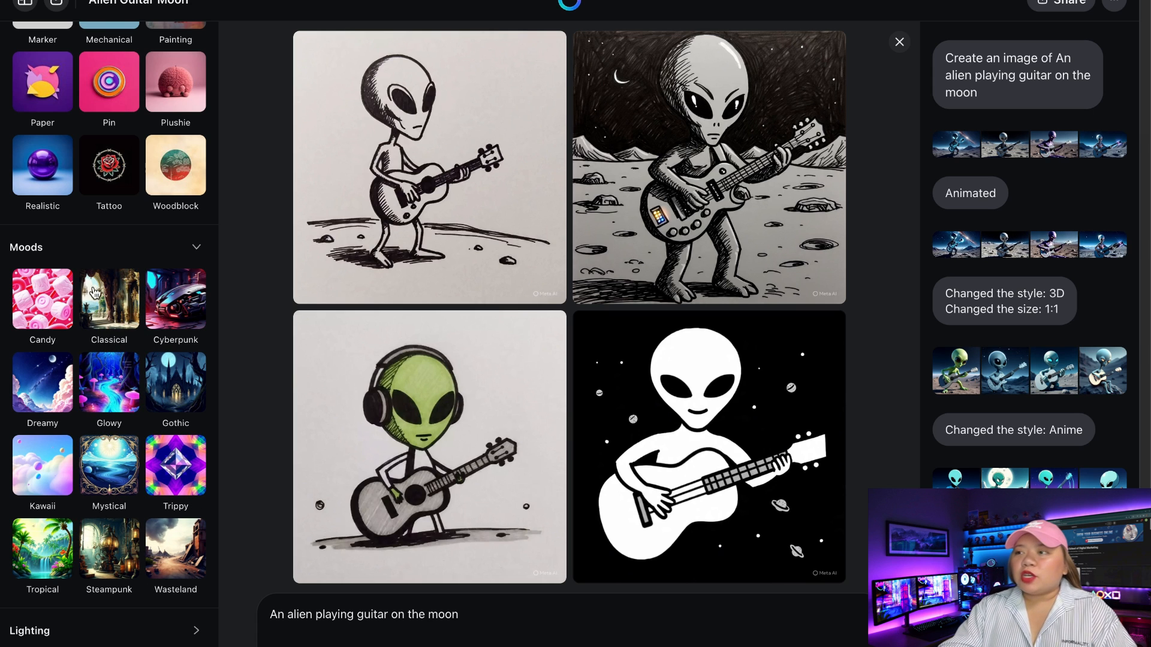
mouse_move(108, 465)
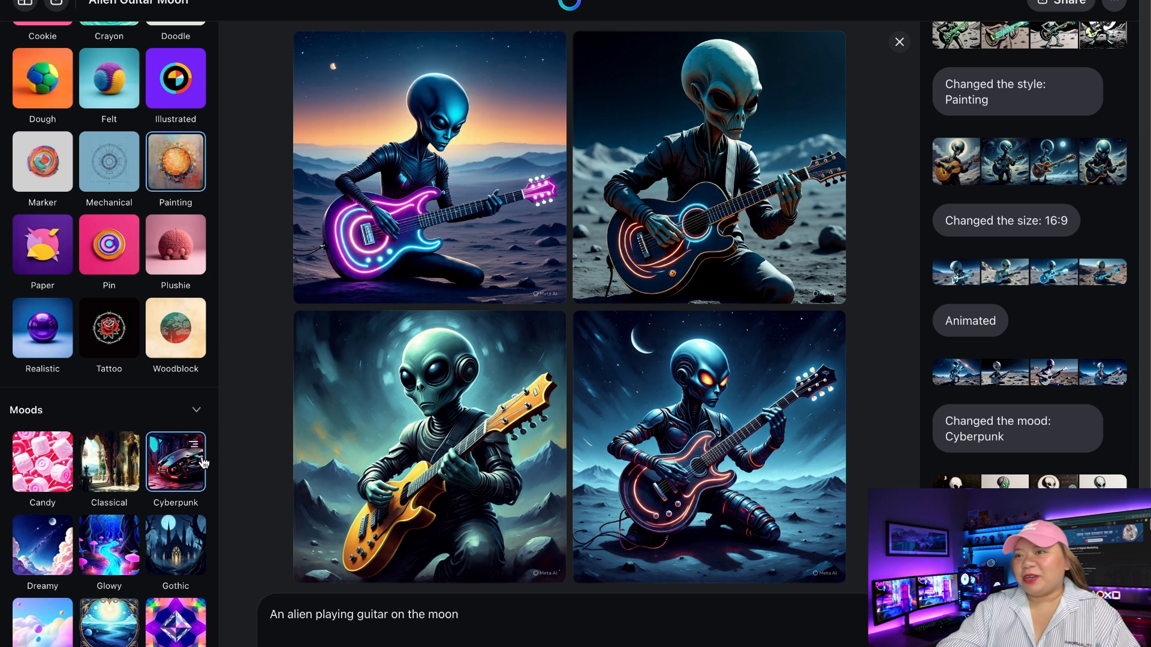
mouse_move(175, 162)
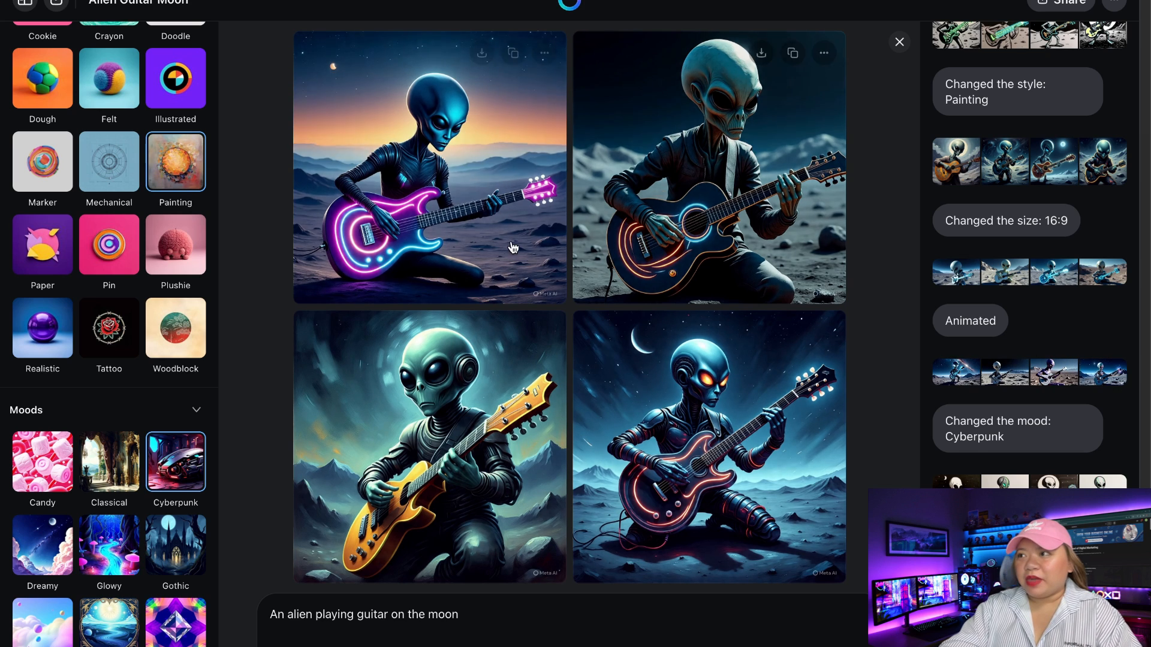
Apply the Painting style with a Cyberpunk mood, giving dark aliens with neon-lit guitars.
click(429, 168)
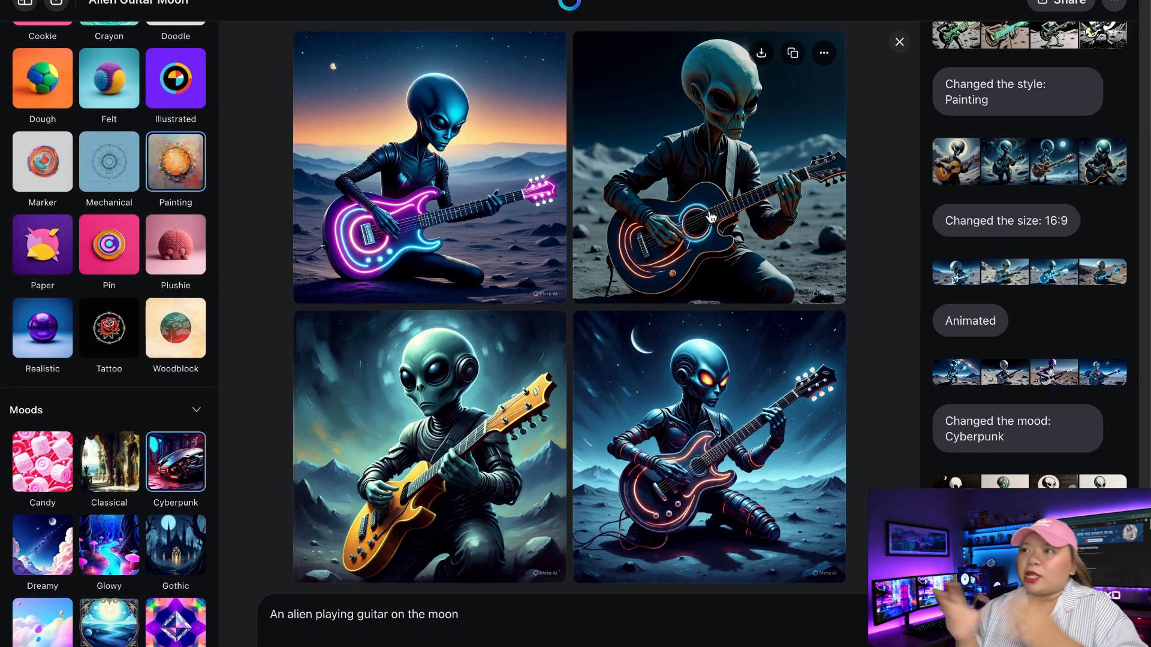
click(708, 168)
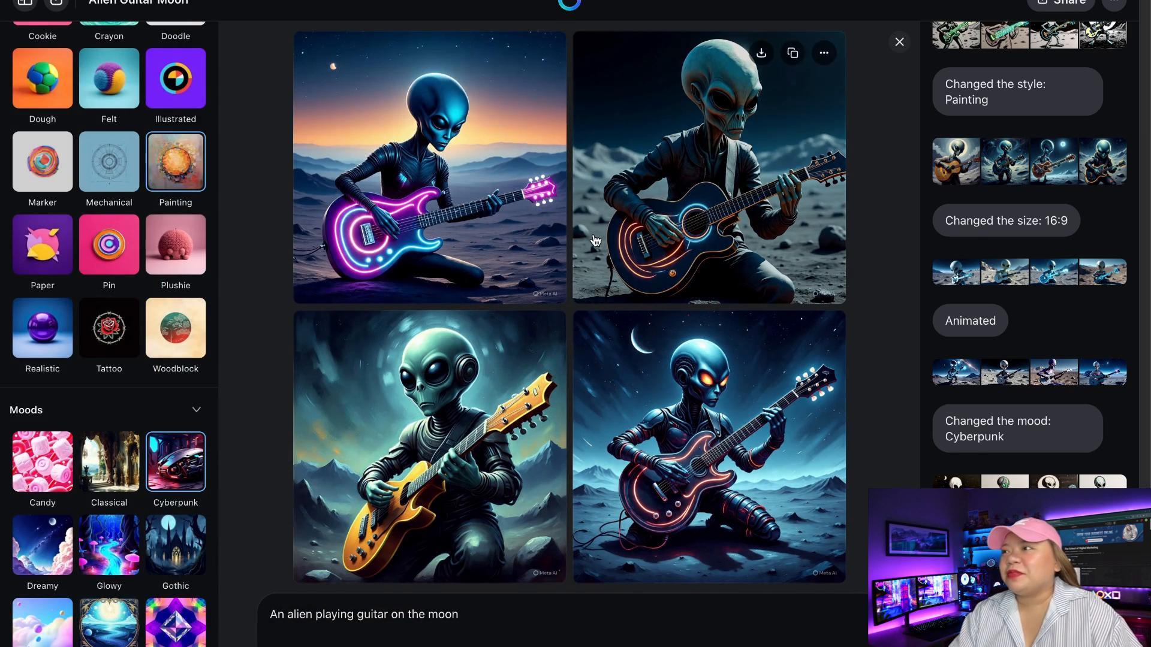
Scroll the left panel to the Lighting section listing Bright, Dark, Neon, Sunset, Misty and Ethereal.
scroll(down, 3)
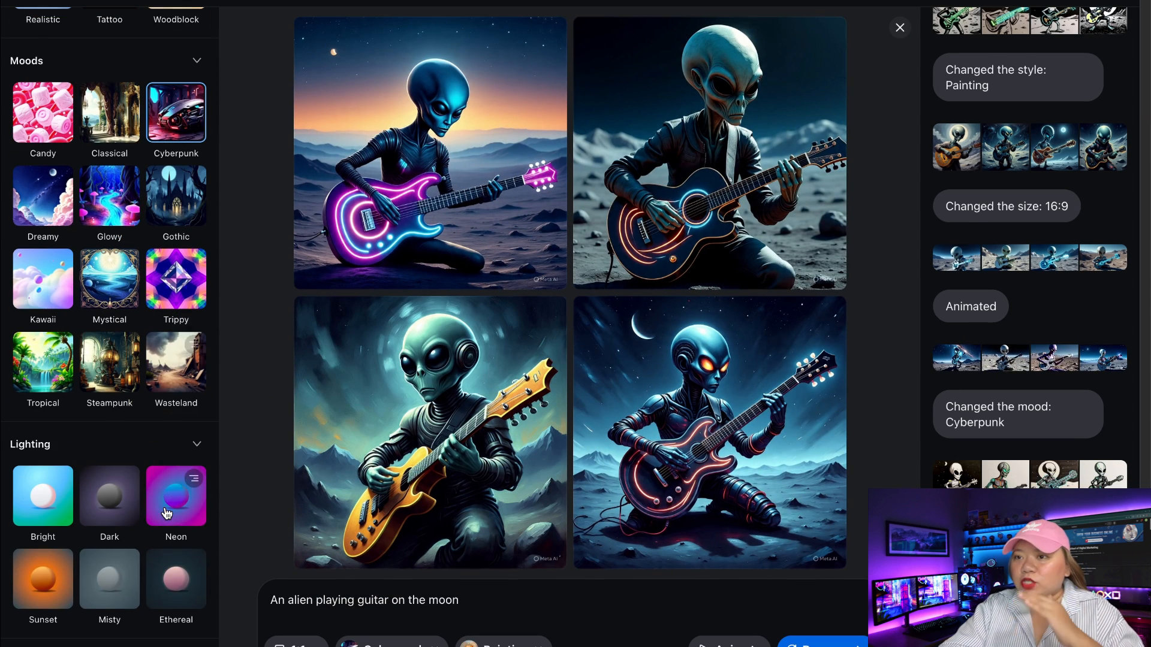
mouse_move(50, 550)
text(a dog sitting playing video games)
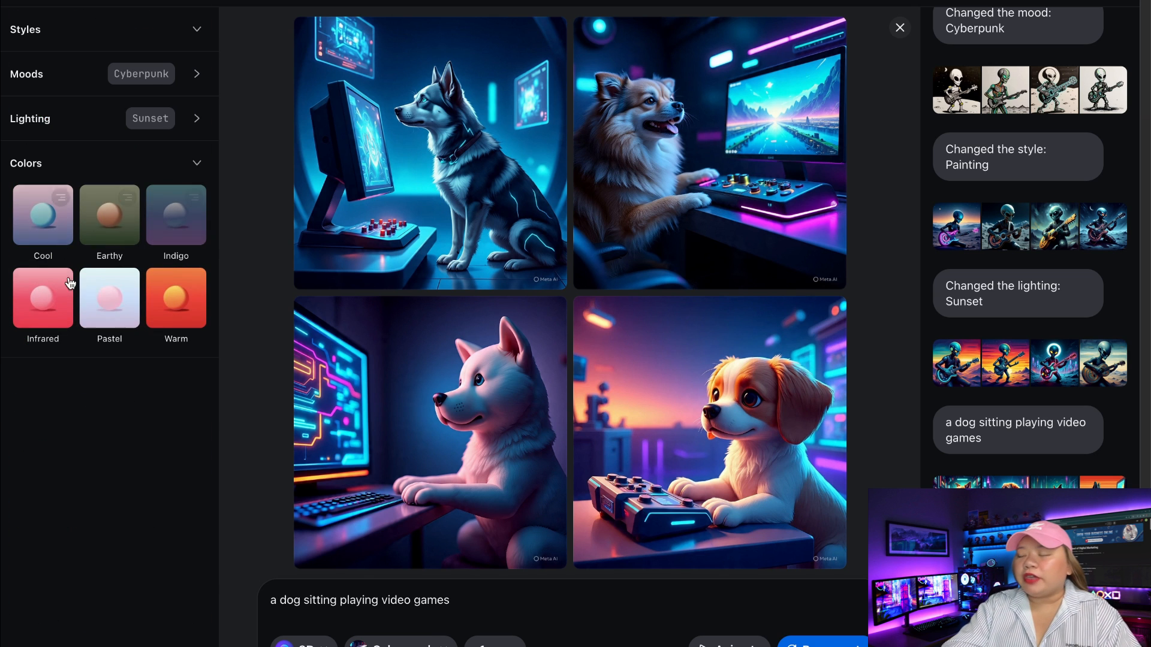
mouse_move(156, 231)
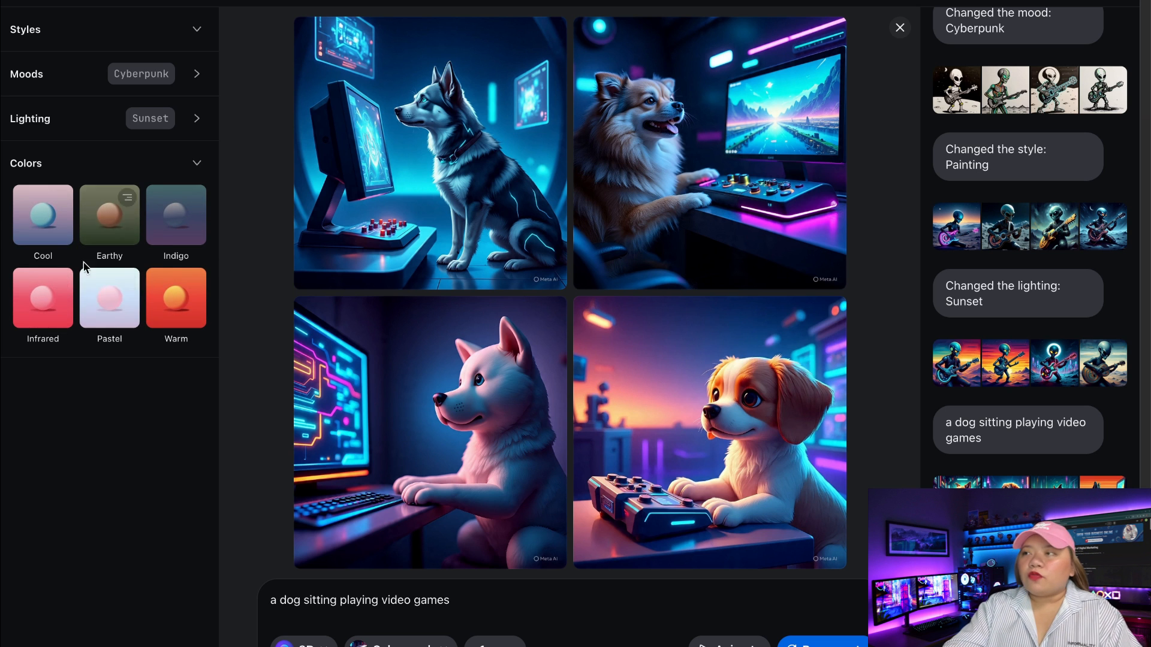
mouse_move(175, 299)
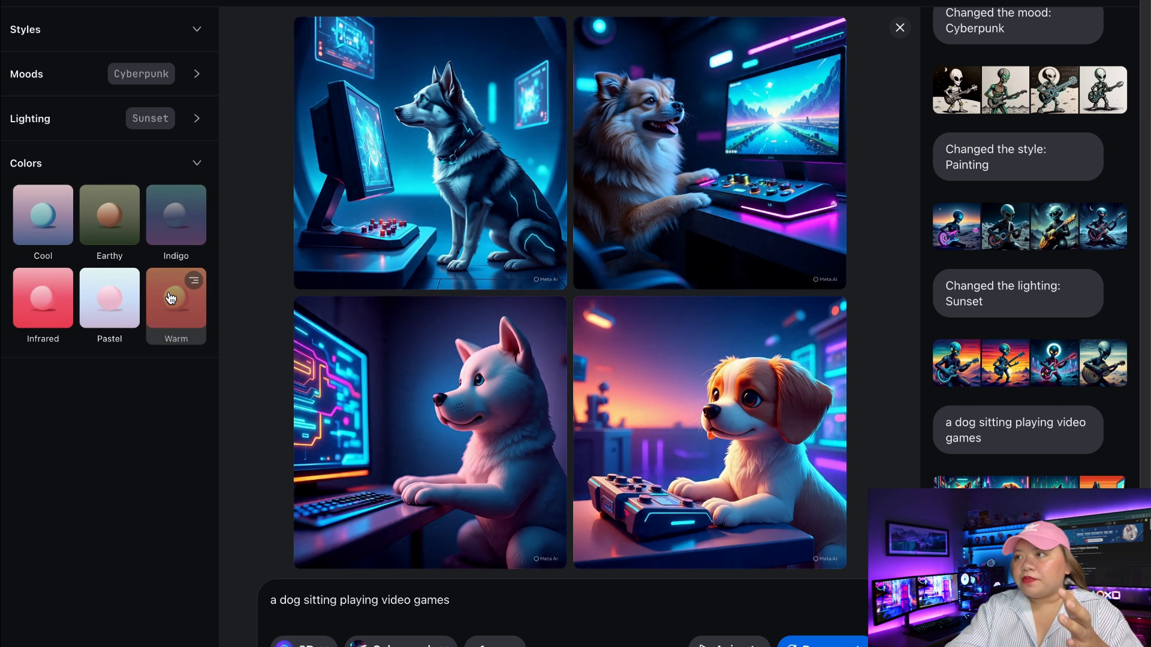
Apply the Warm colour palette to the neon-lit gaming-dog images.
click(175, 299)
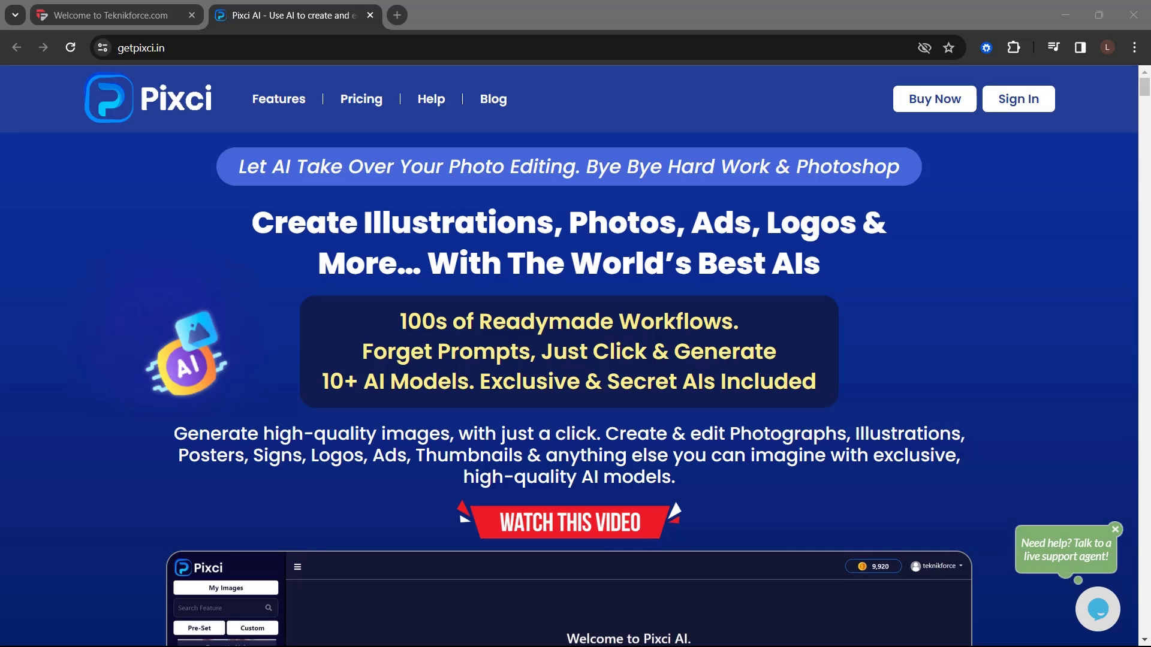
Scroll the Pixci homepage past the hero banner to the logos, banners and signs section.
scroll(down, 3)
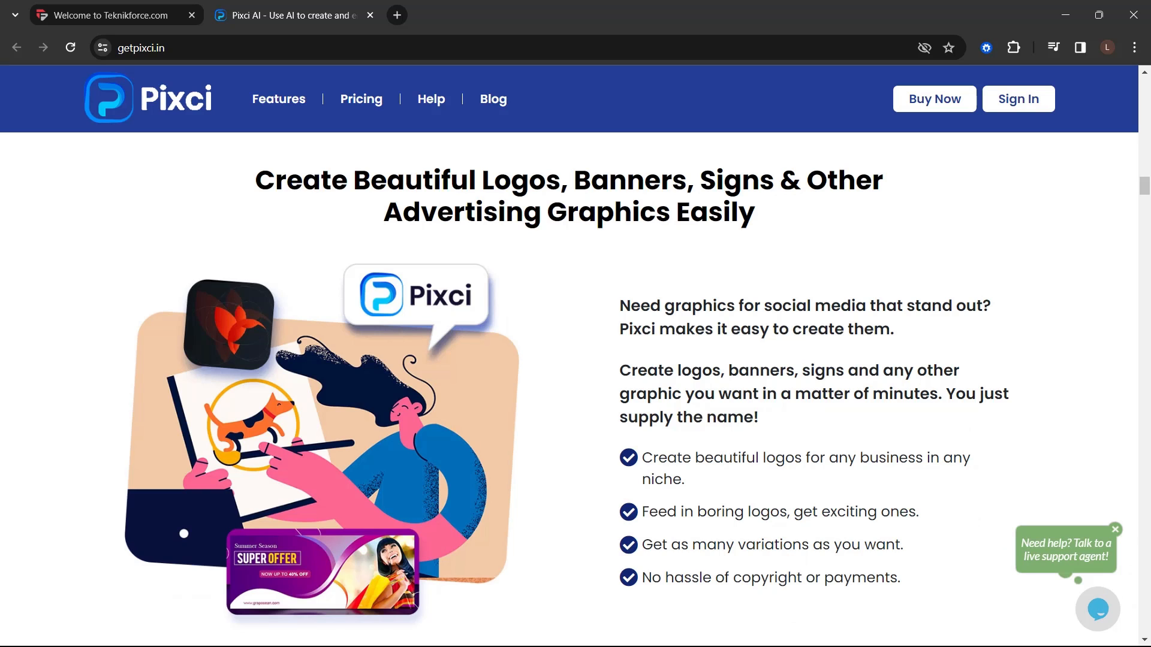
Scroll through Pixci's workflows, upscale, upload and uncensored sections to 'Powerful & Easy To Use'.
scroll(down, 3)
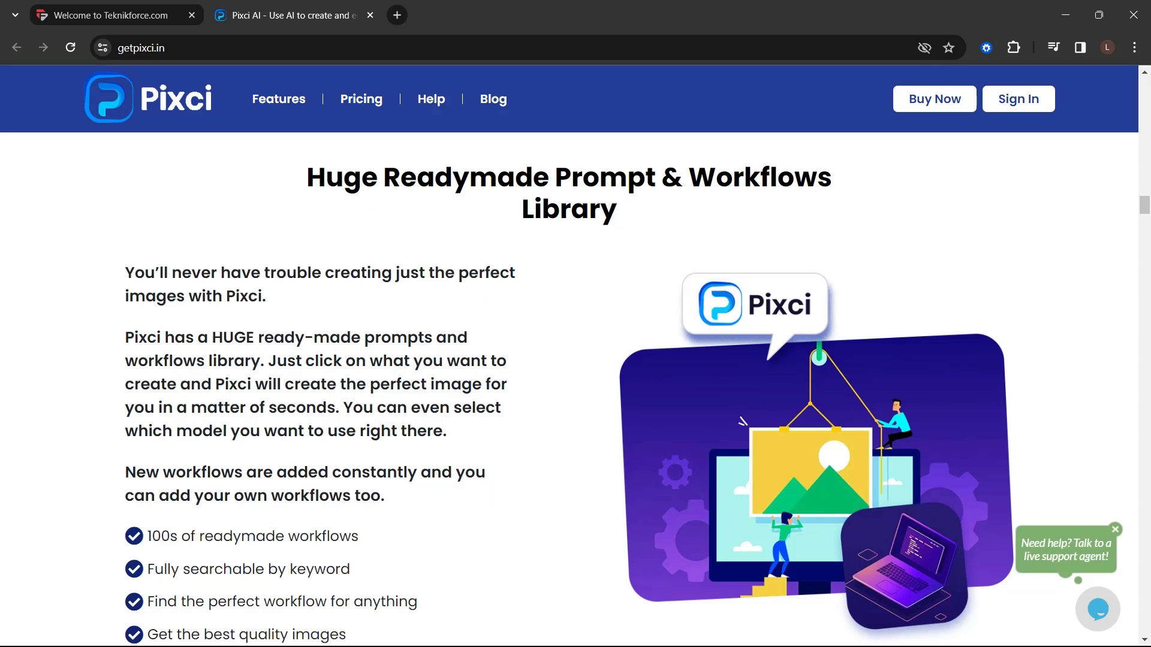
scroll(down, 3)
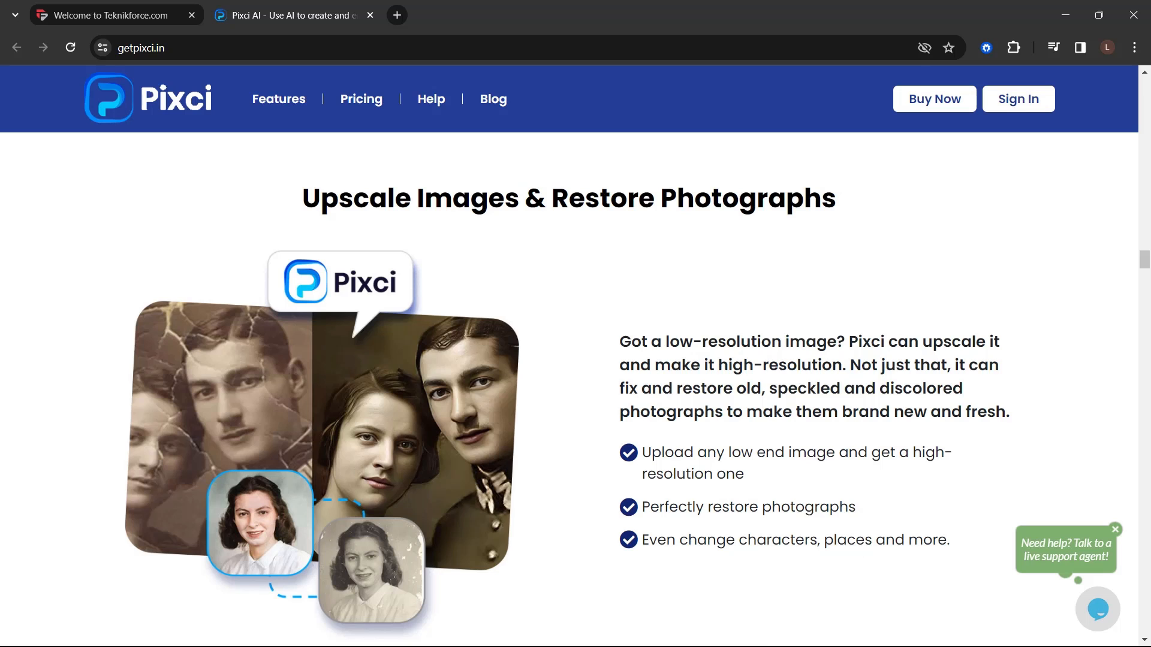
scroll(down, 3)
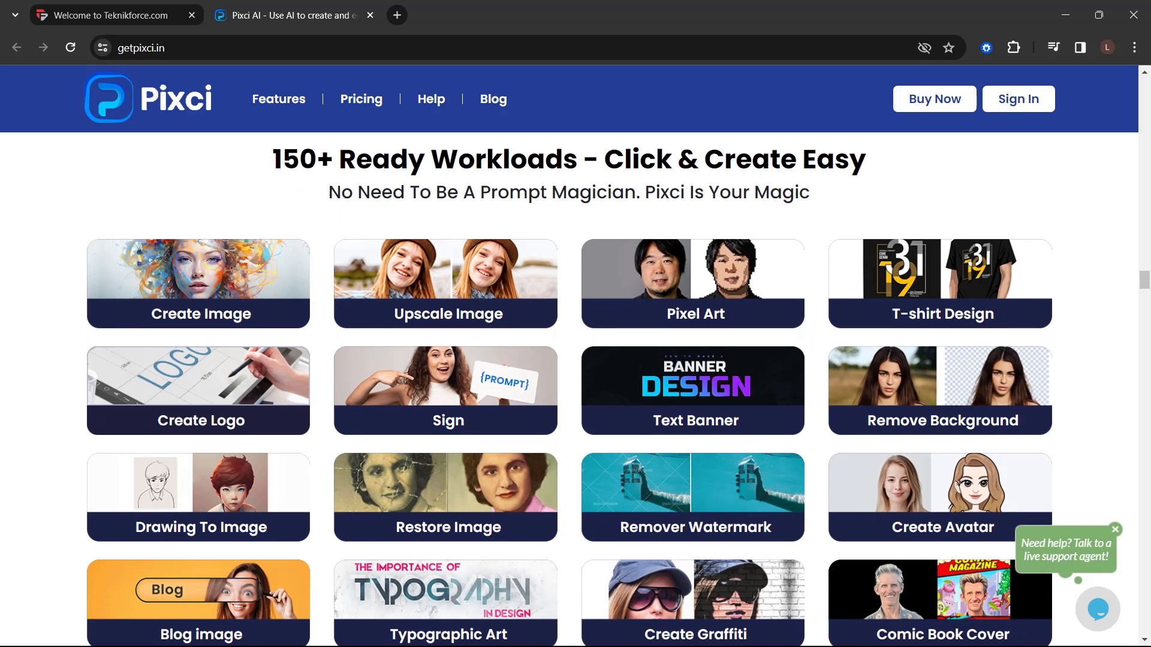
scroll(down, 3)
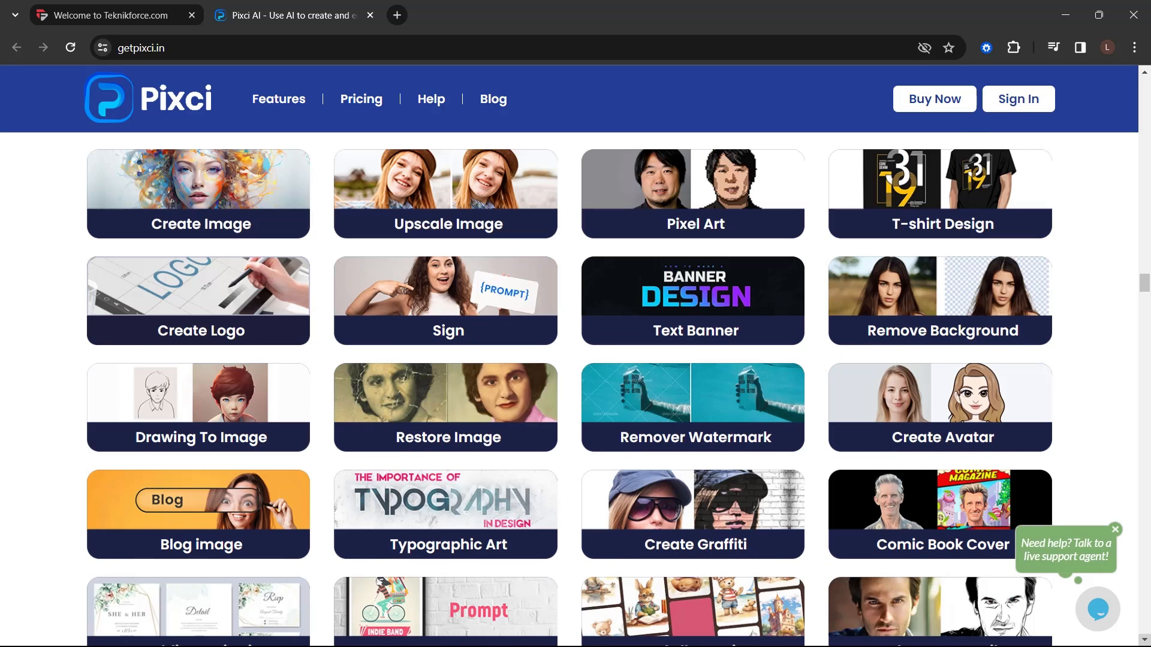
scroll(down, 3)
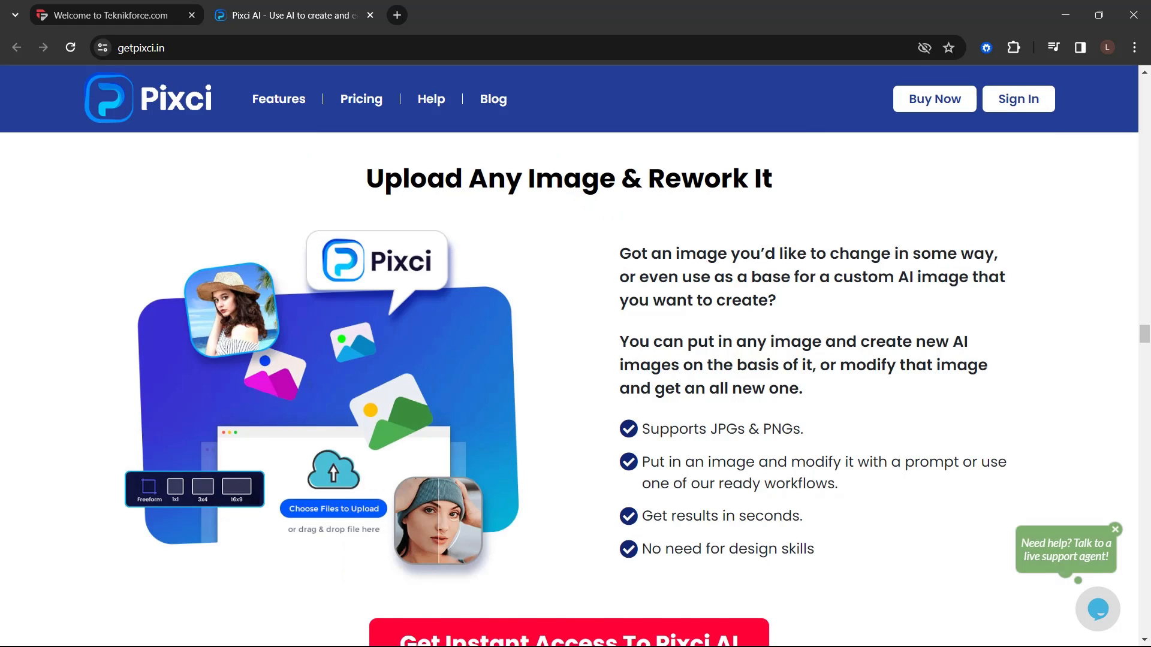
scroll(down, 3)
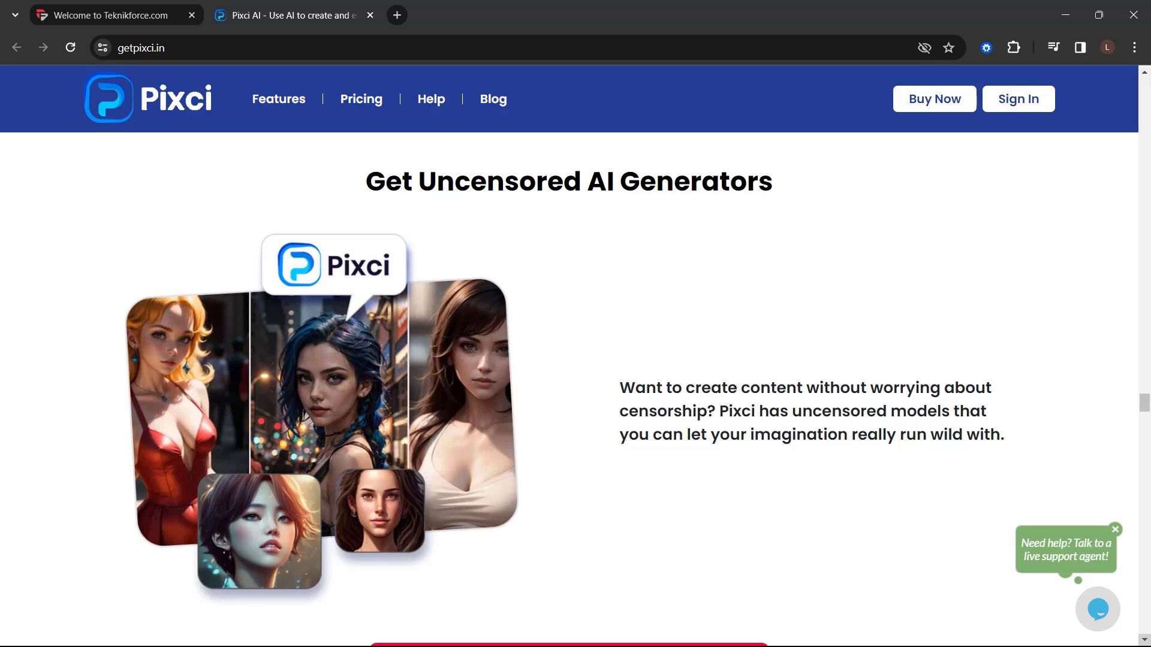
scroll(down, 3)
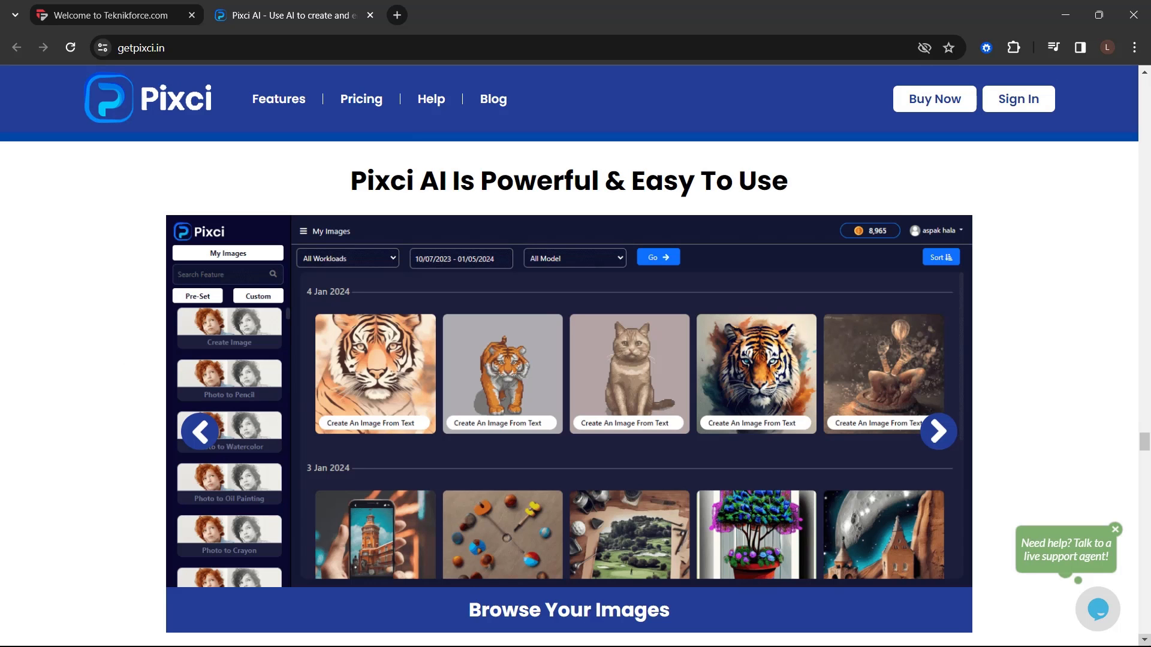